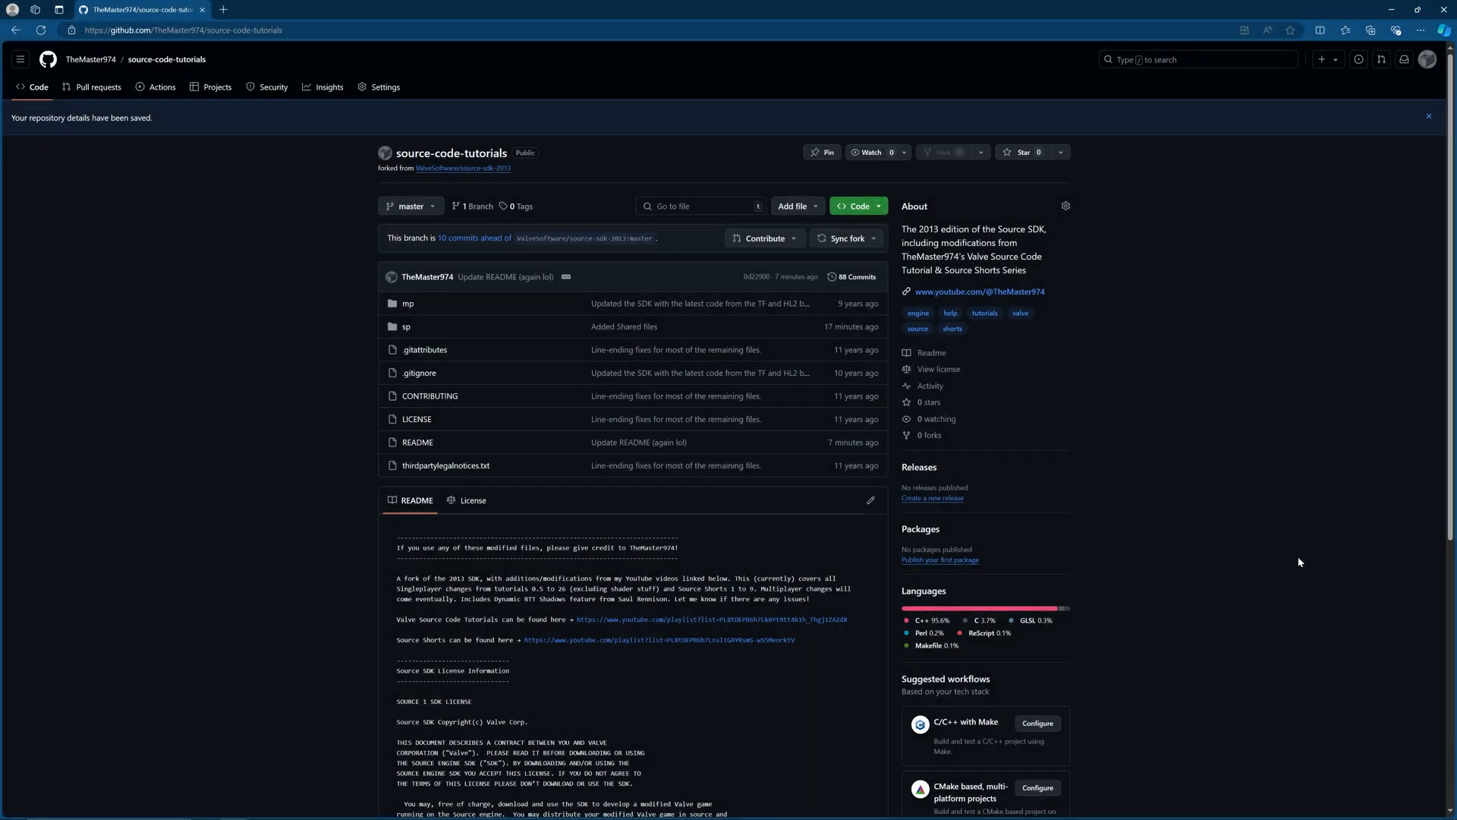
Scroll the source-code-tutorials file list and open sp, then its src folder.
click(1359, 808)
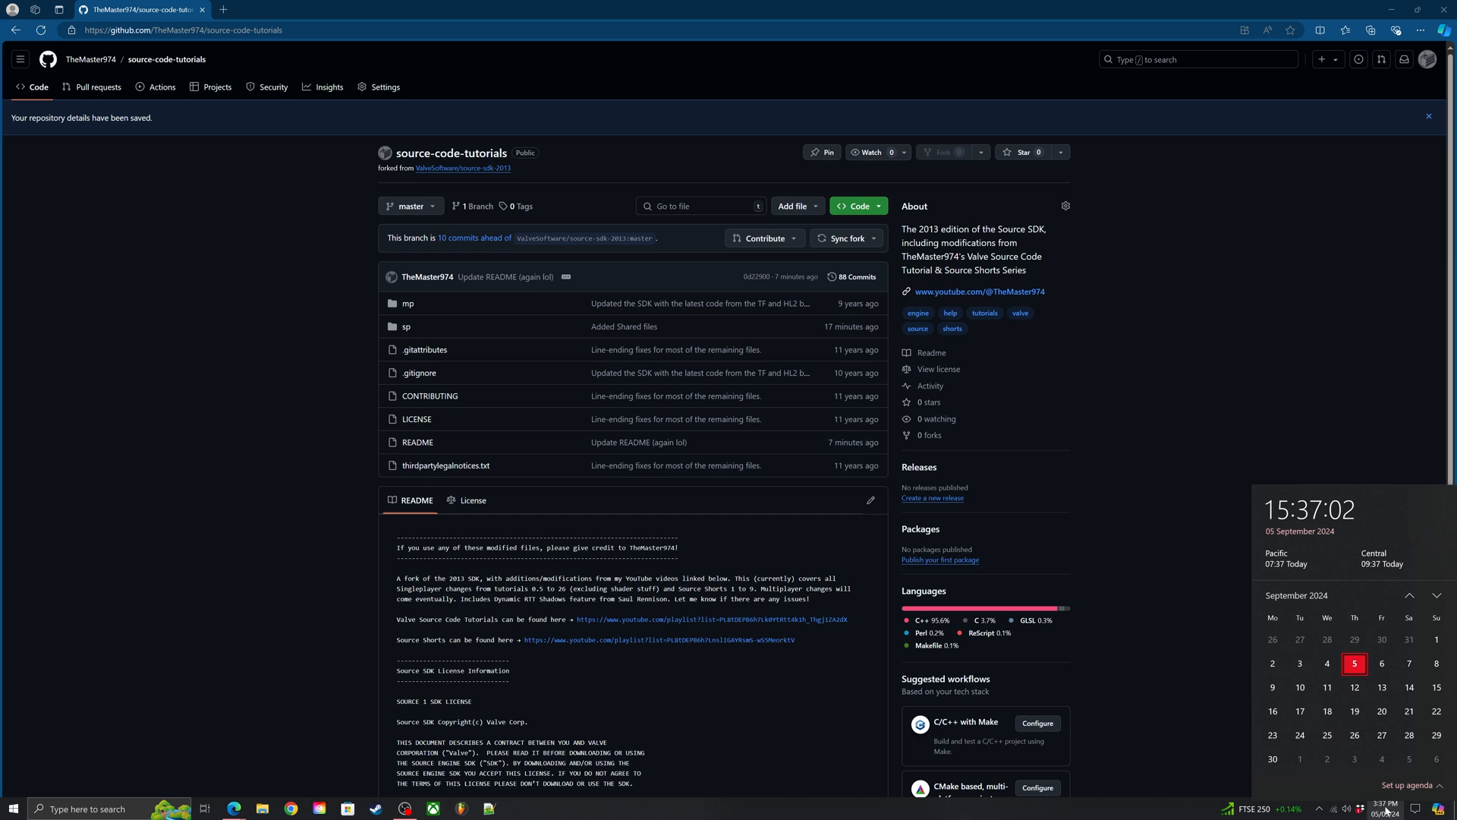
mouse_move(1303, 409)
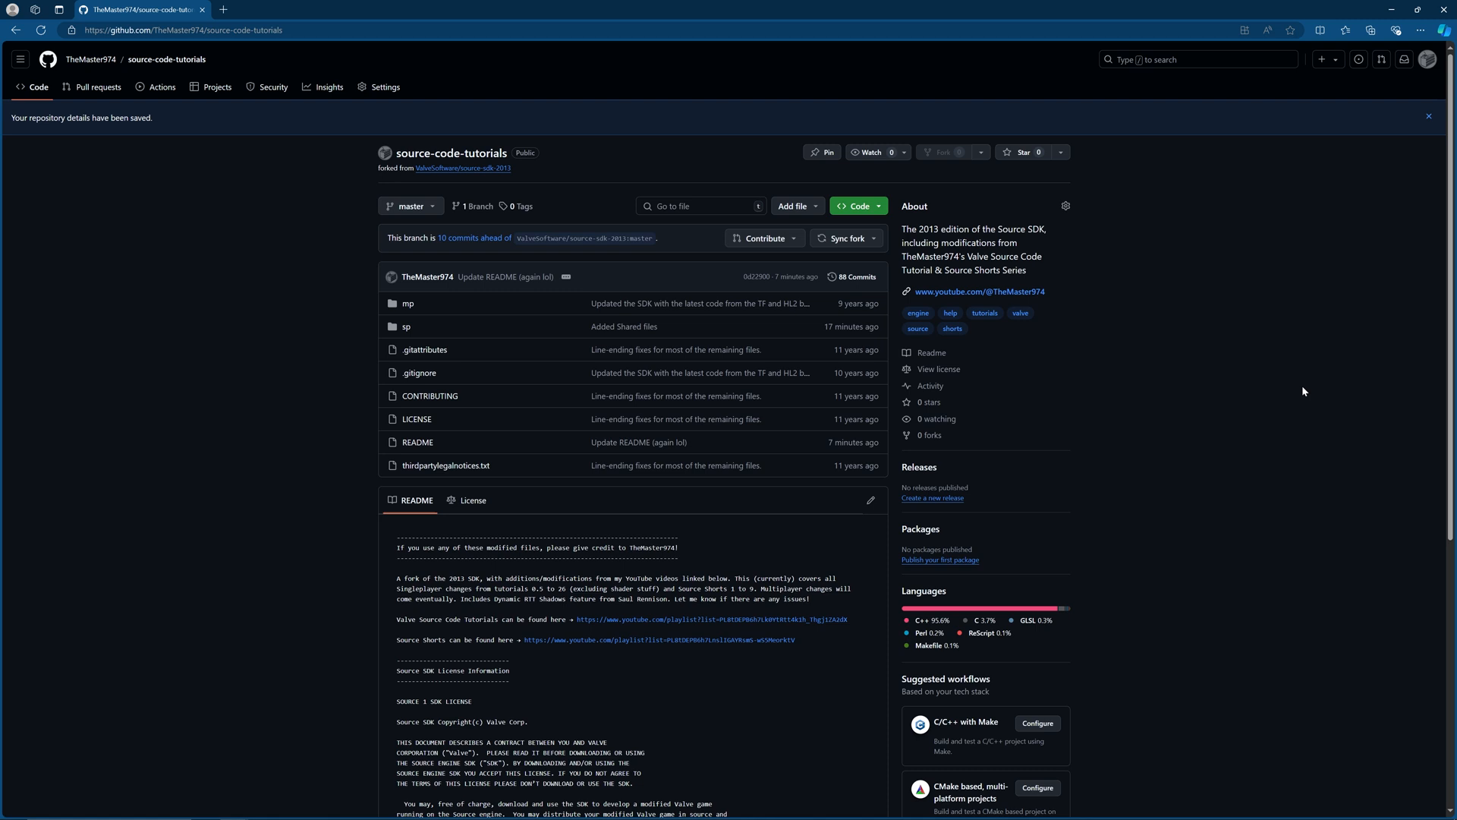
mouse_move(756, 189)
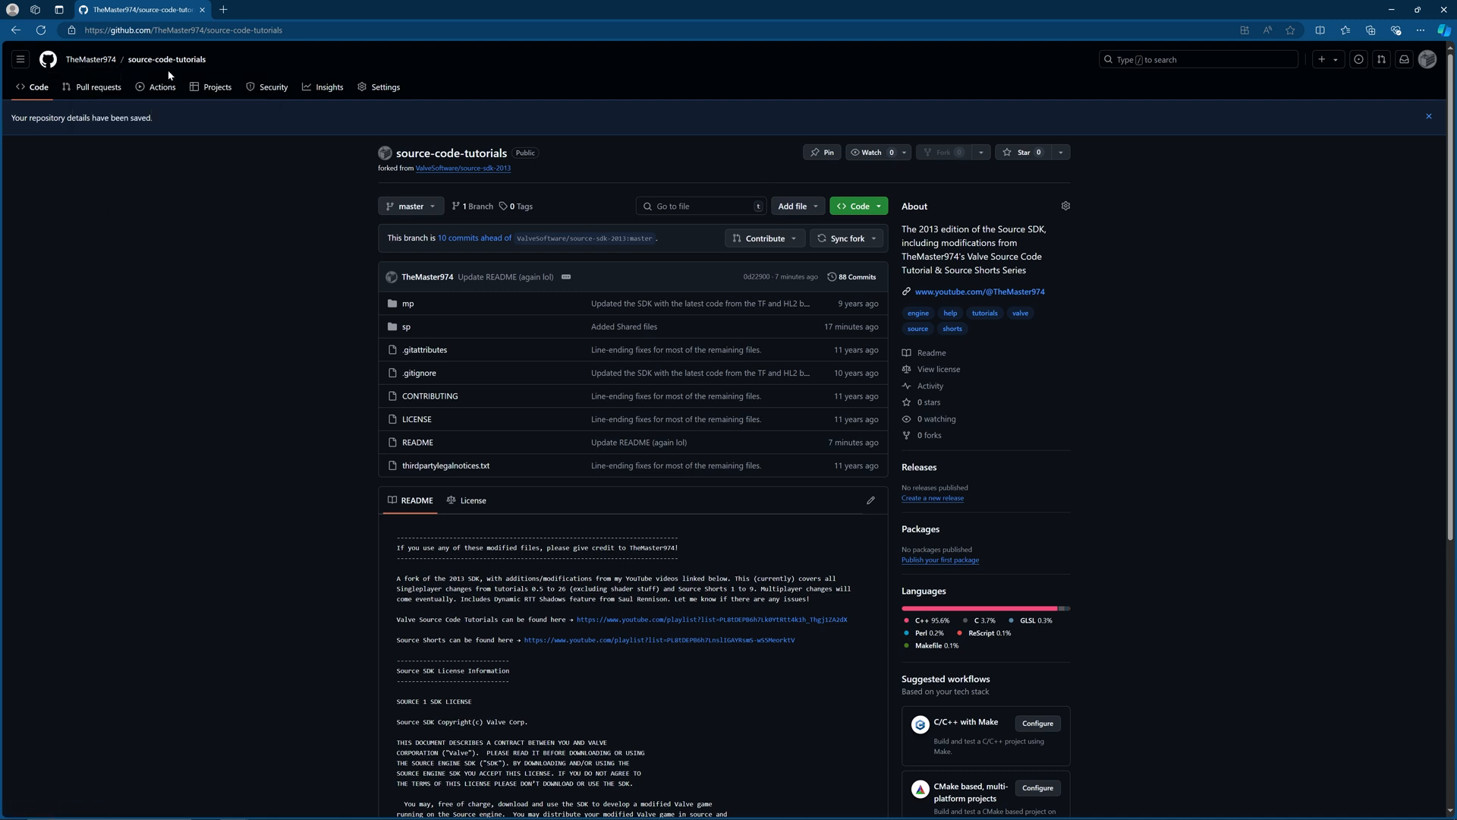
mouse_move(462, 168)
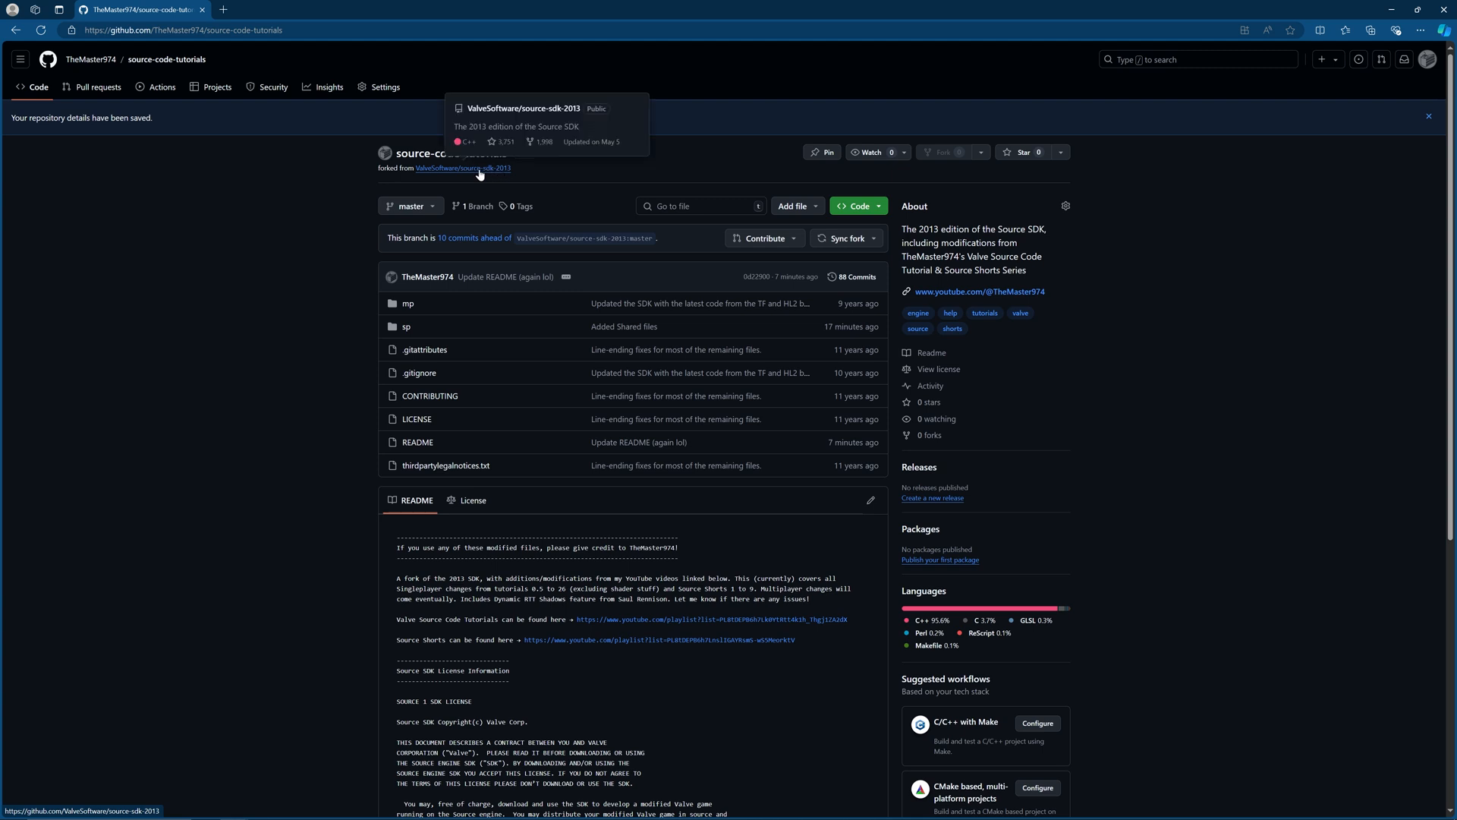
mouse_move(228, 45)
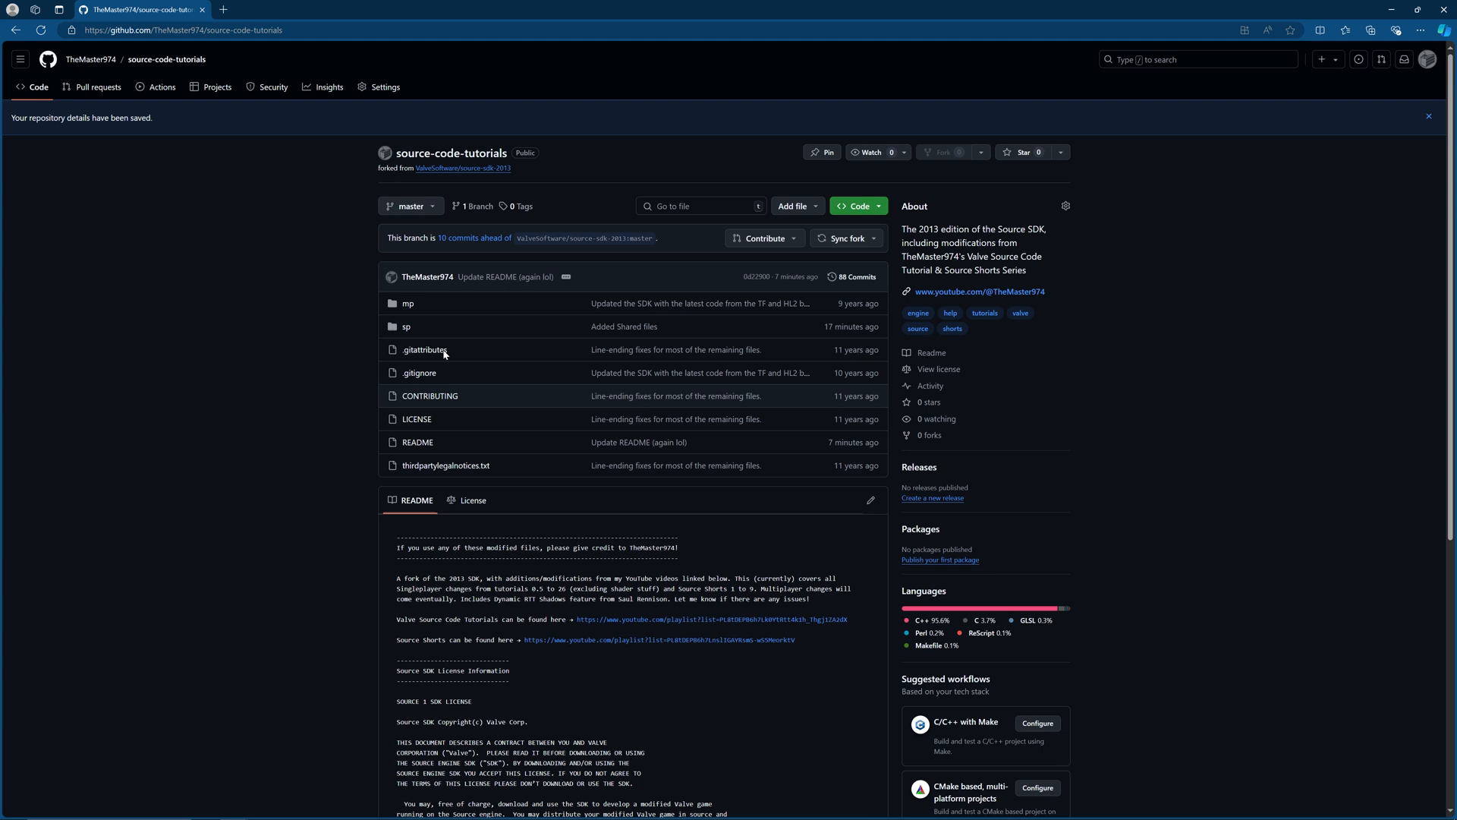
mouse_move(406, 326)
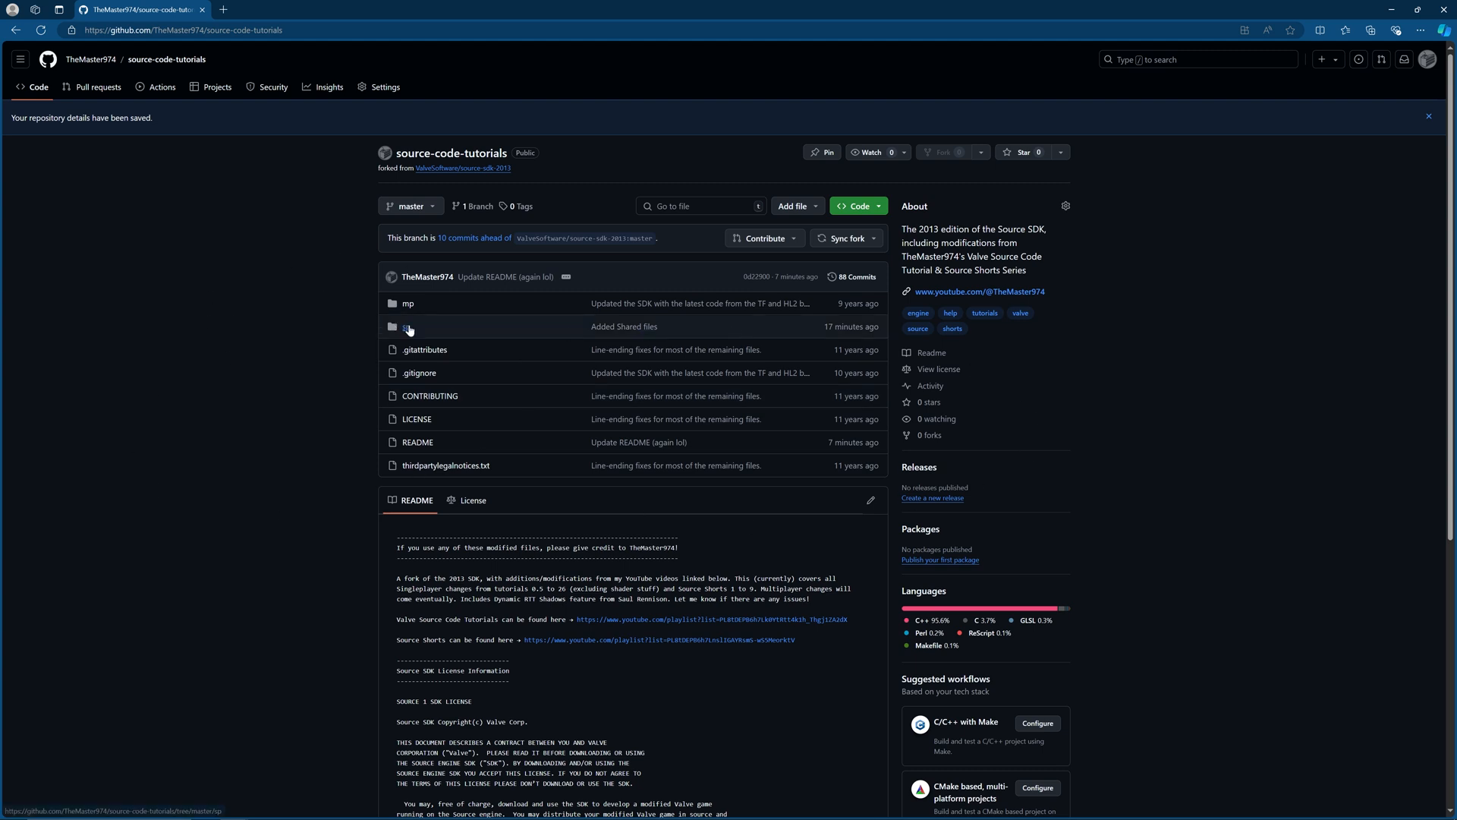
scroll(down, 3)
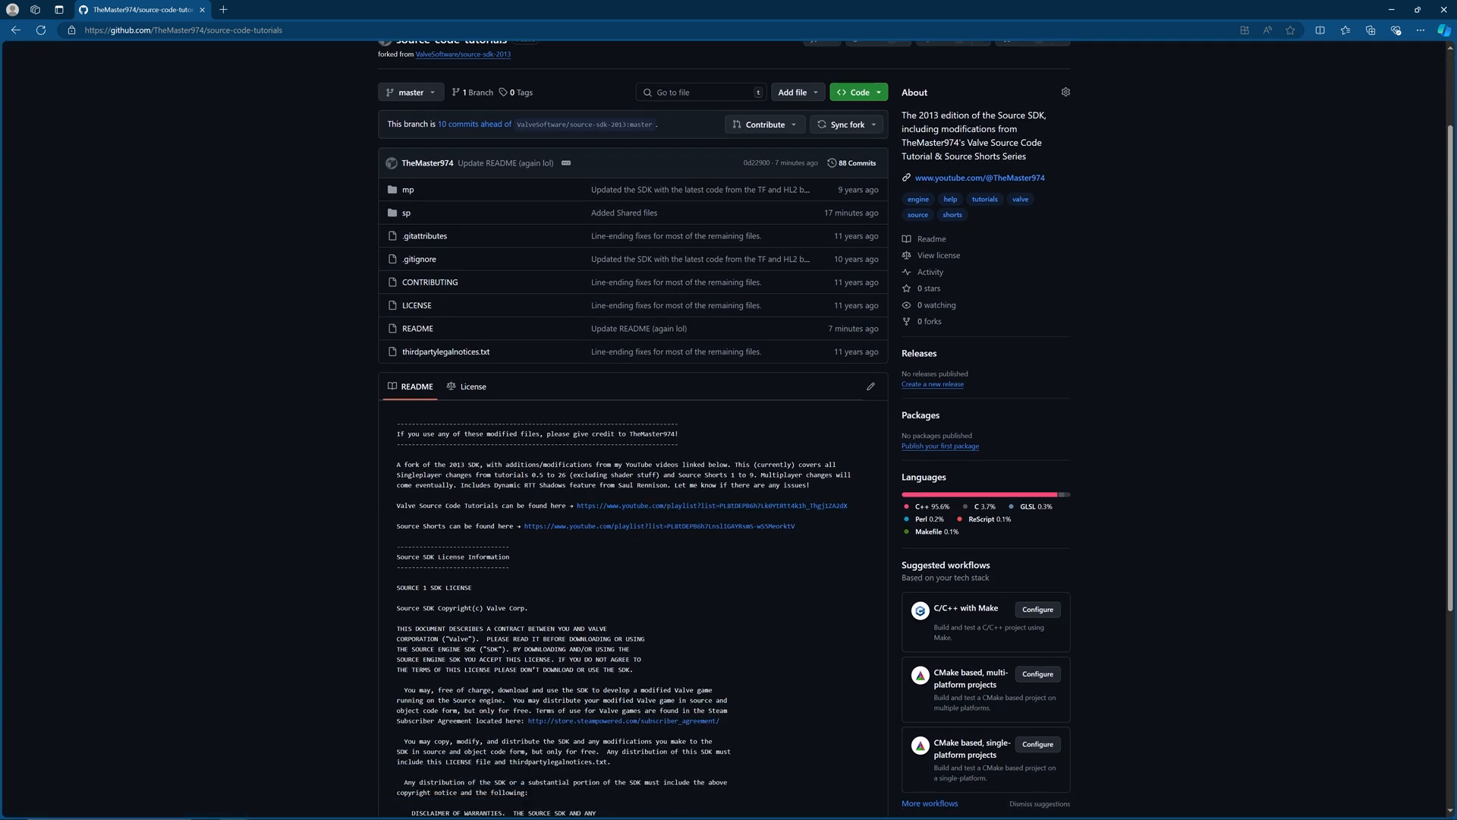
double_click(500, 473)
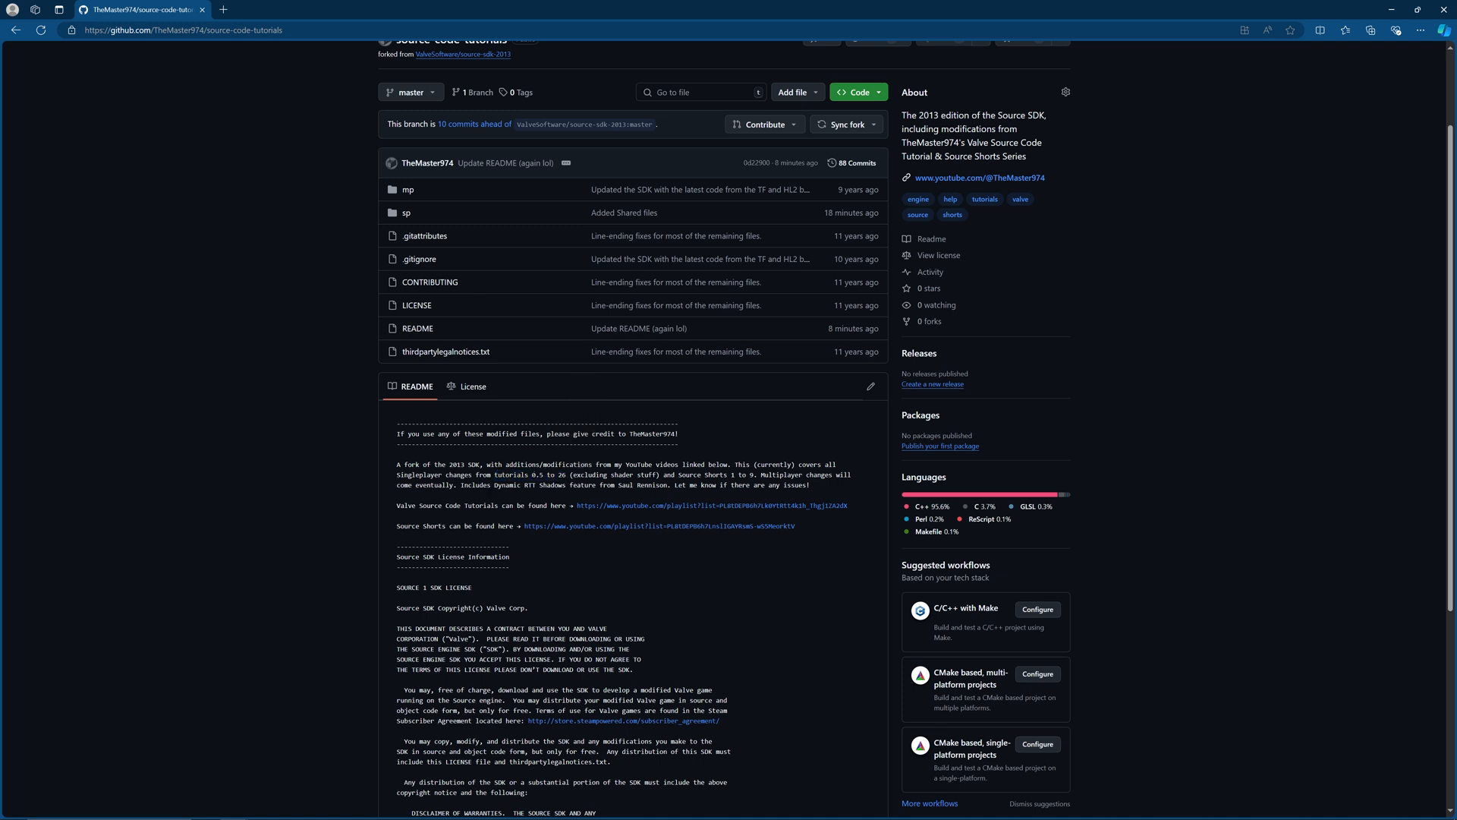
double_click(613, 475)
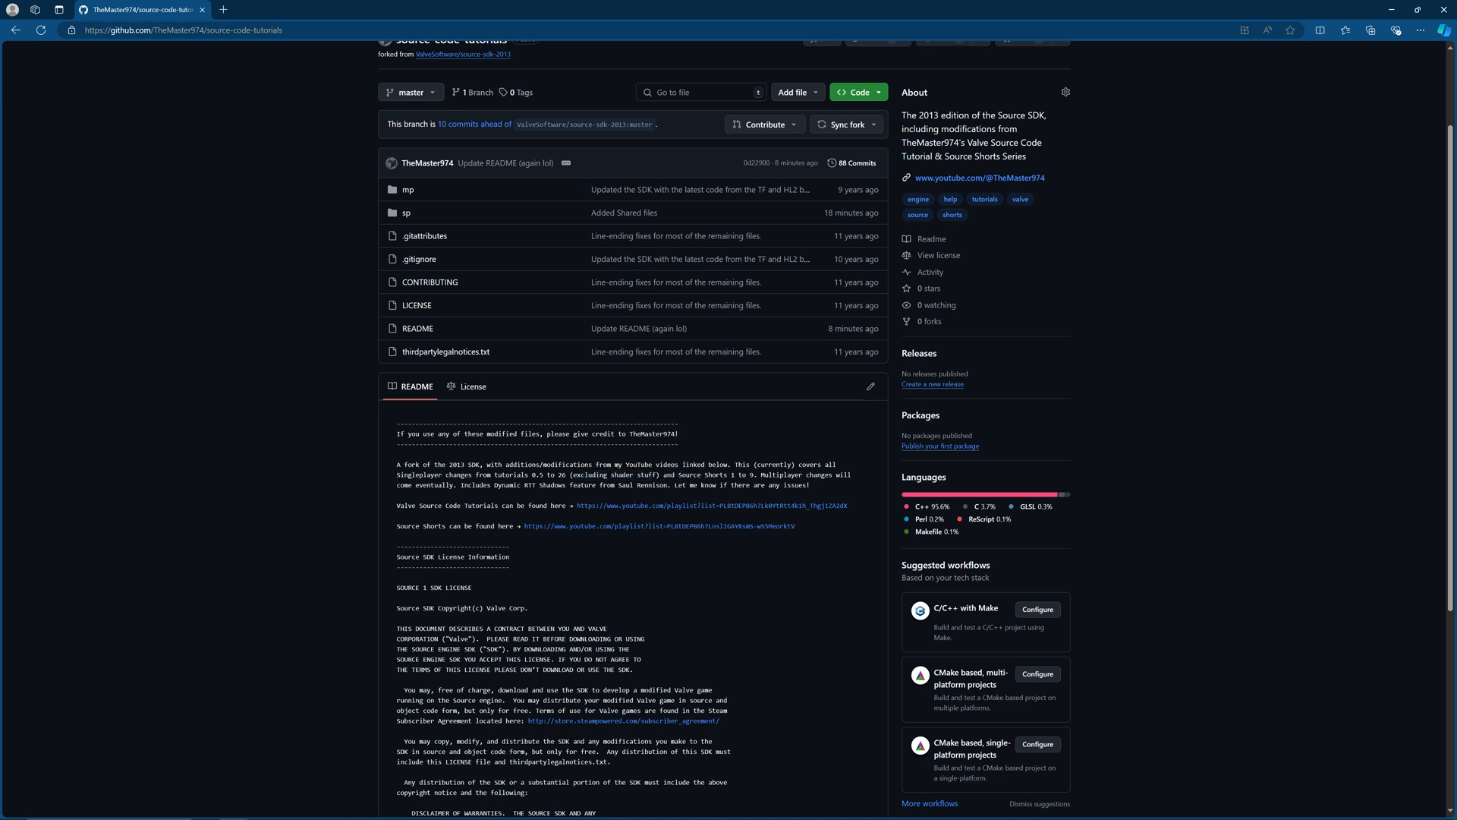
mouse_move(678, 504)
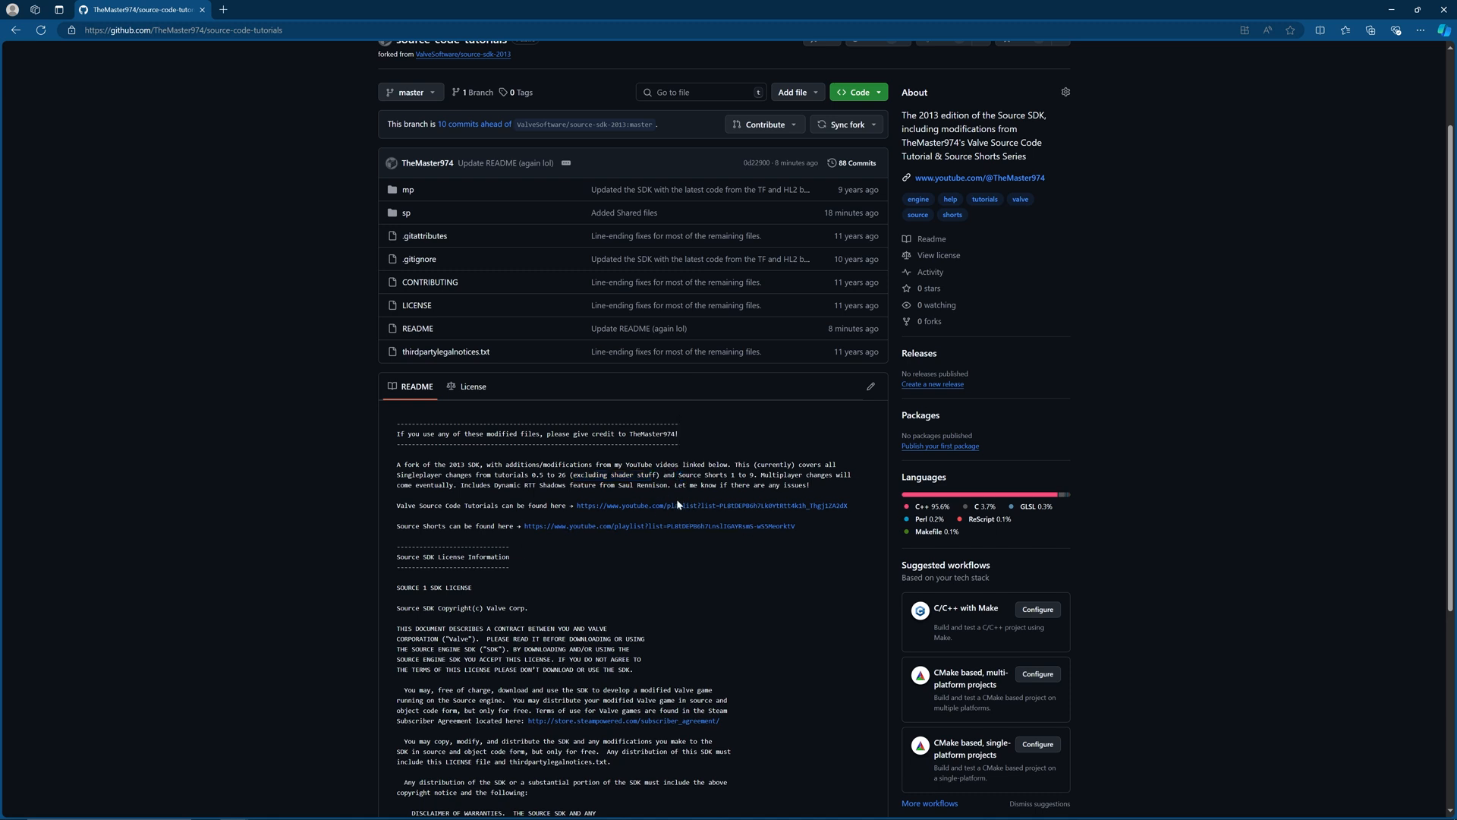
mouse_move(647, 531)
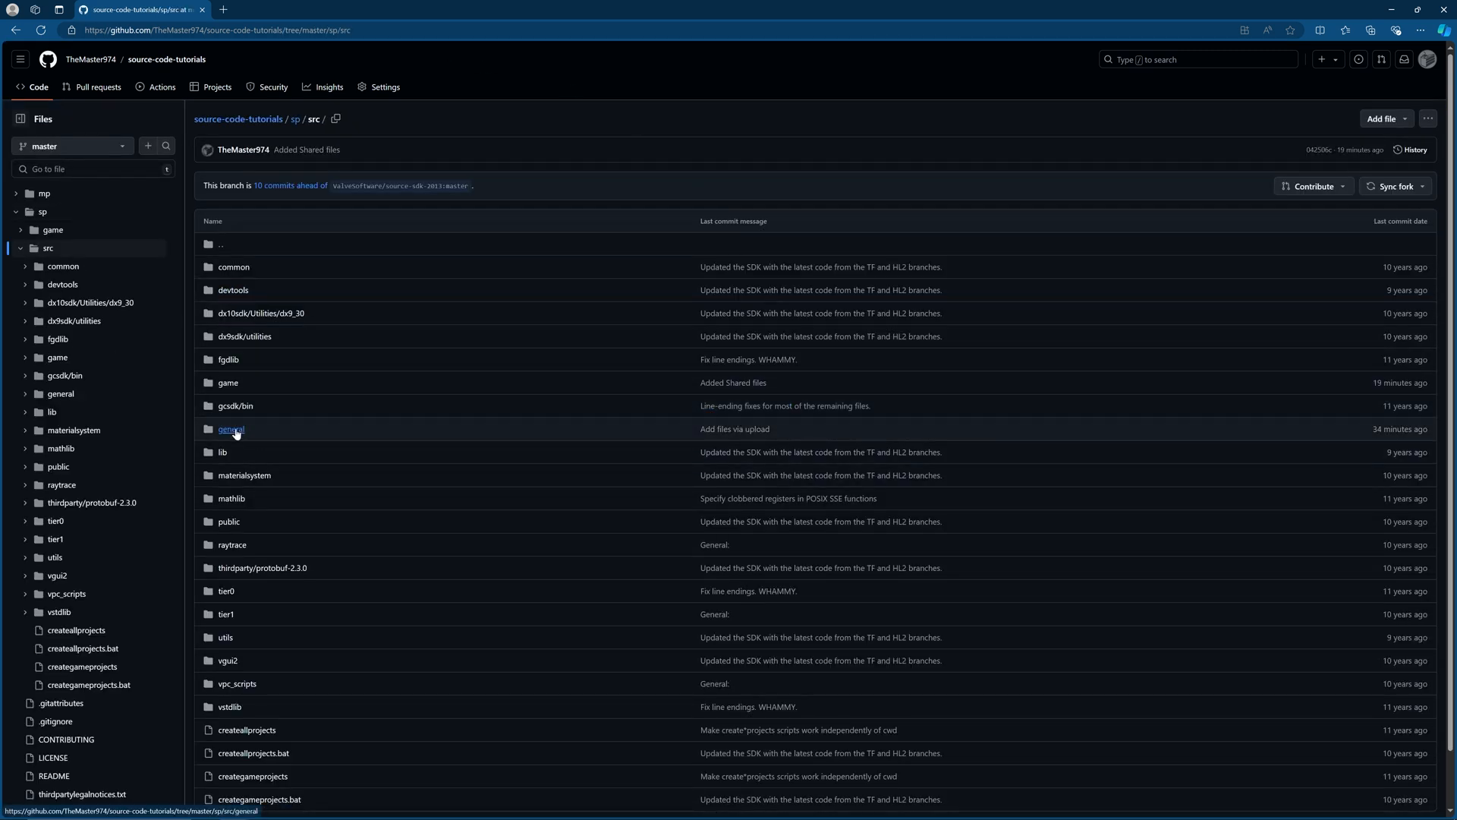
click(230, 428)
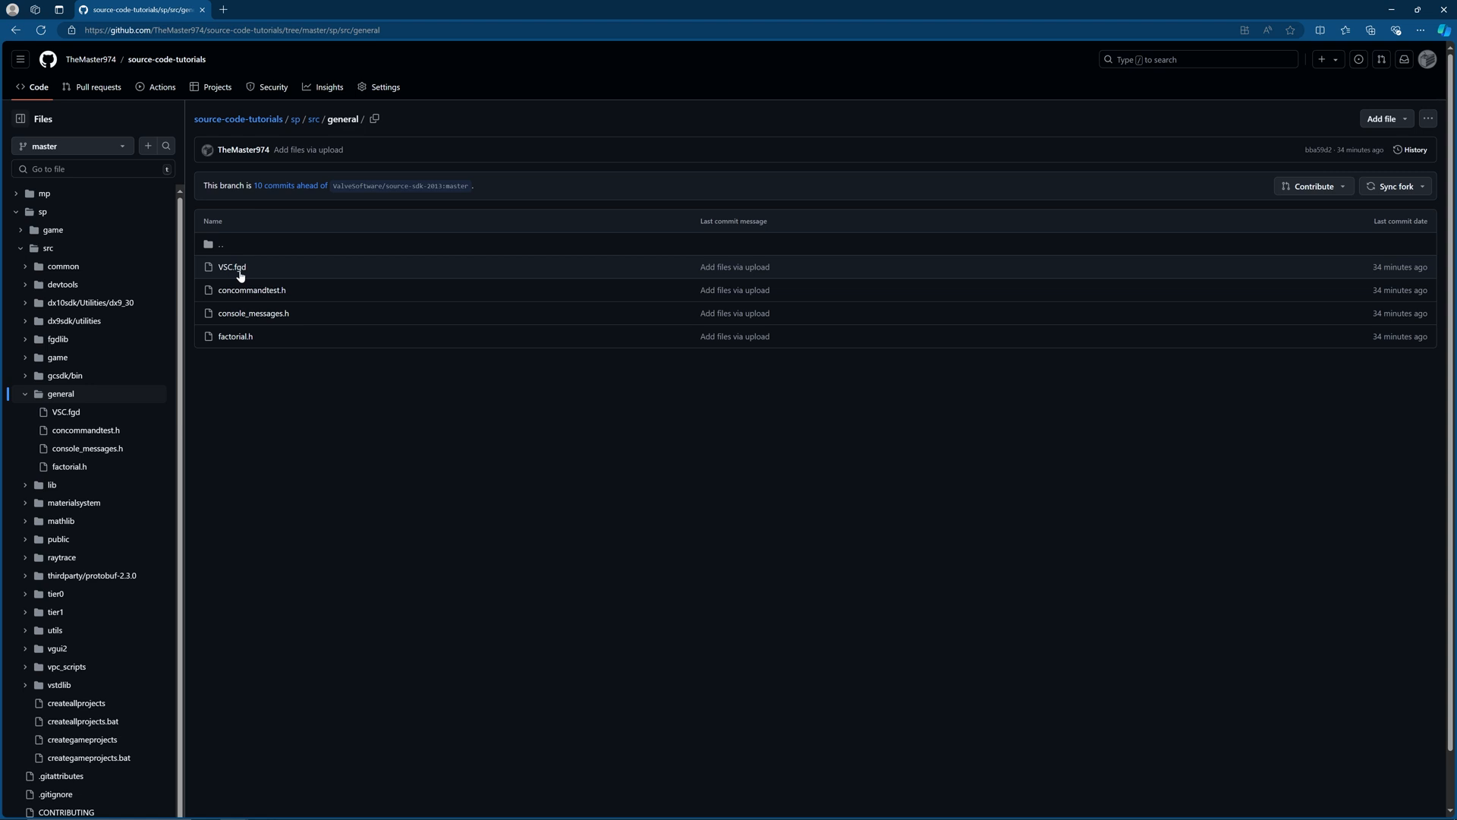
click(232, 266)
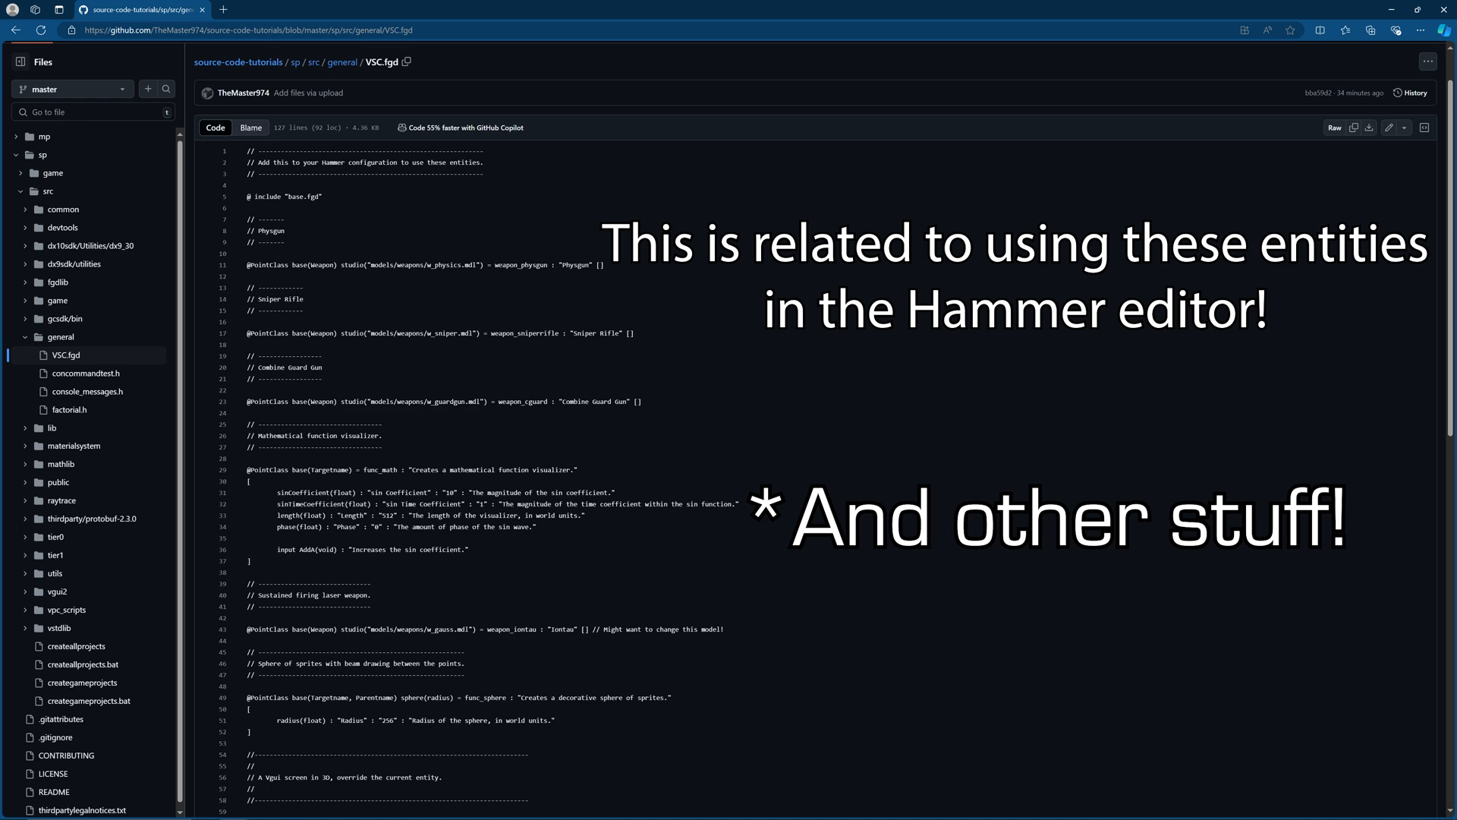
scroll(down, 3)
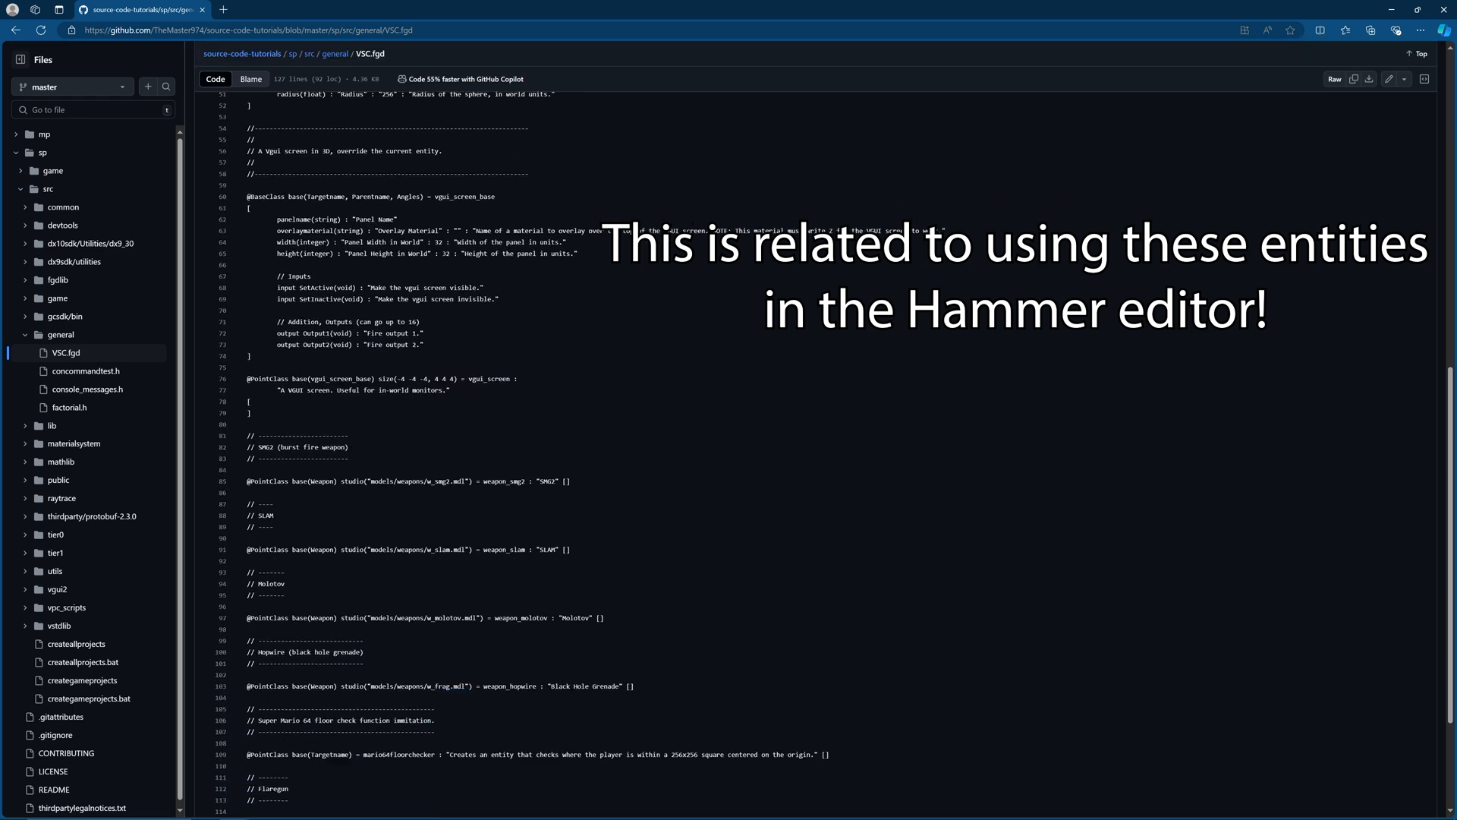
scroll(down, 3)
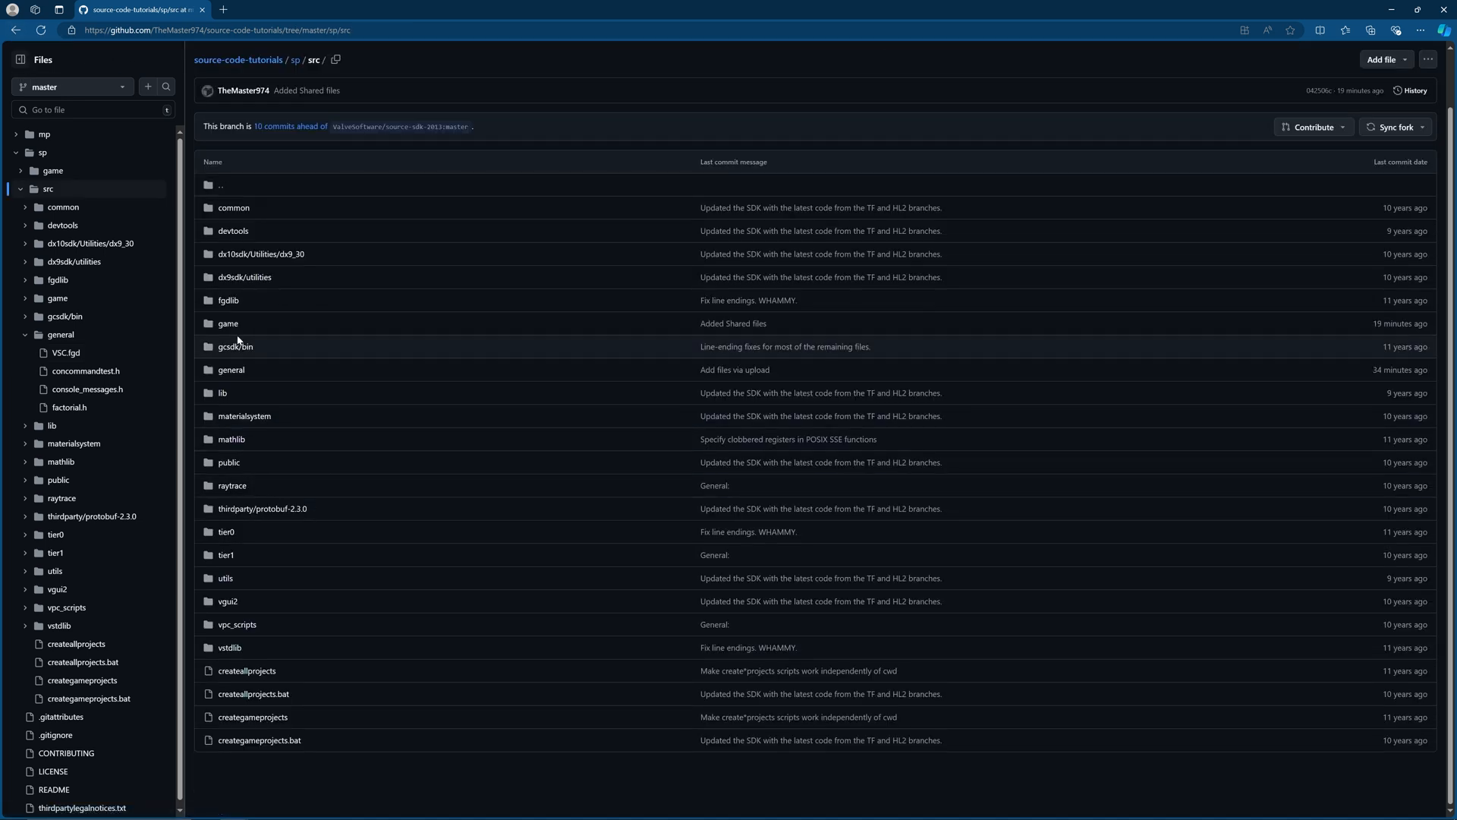
Browse game/shared/hl2 and read through the hl2_gamerules.cpp source file.
click(227, 323)
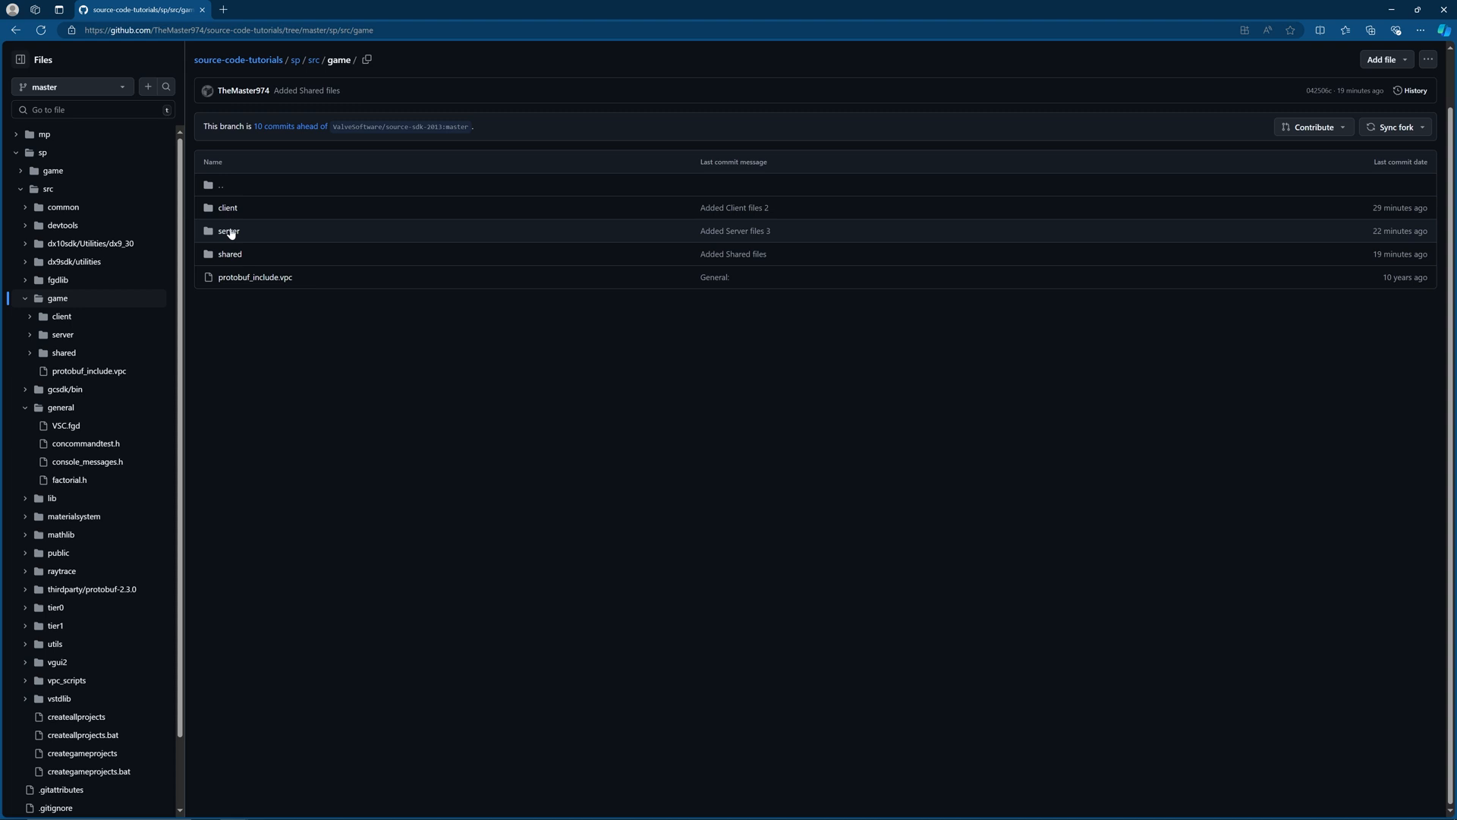
click(229, 253)
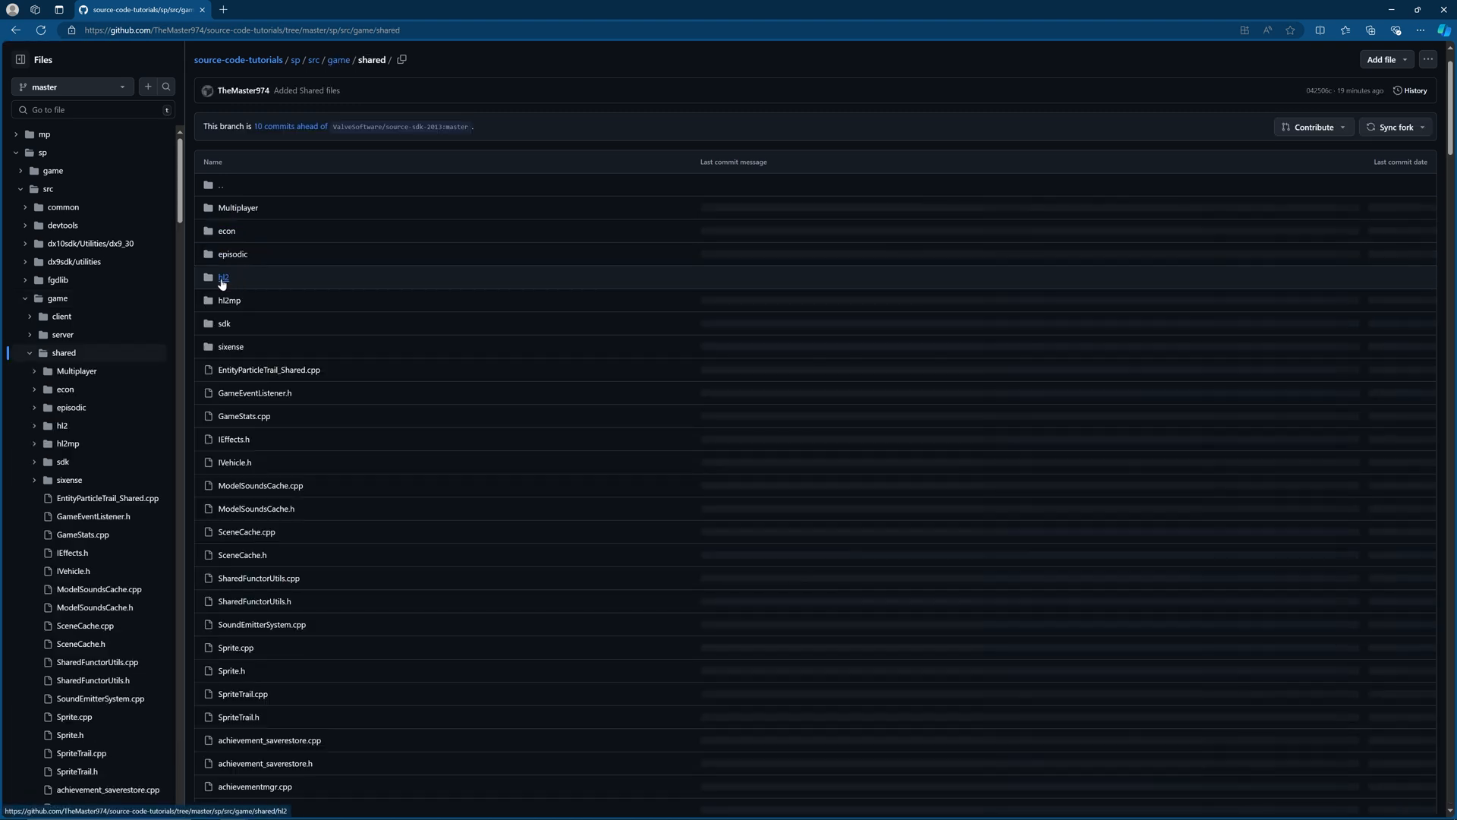
click(223, 277)
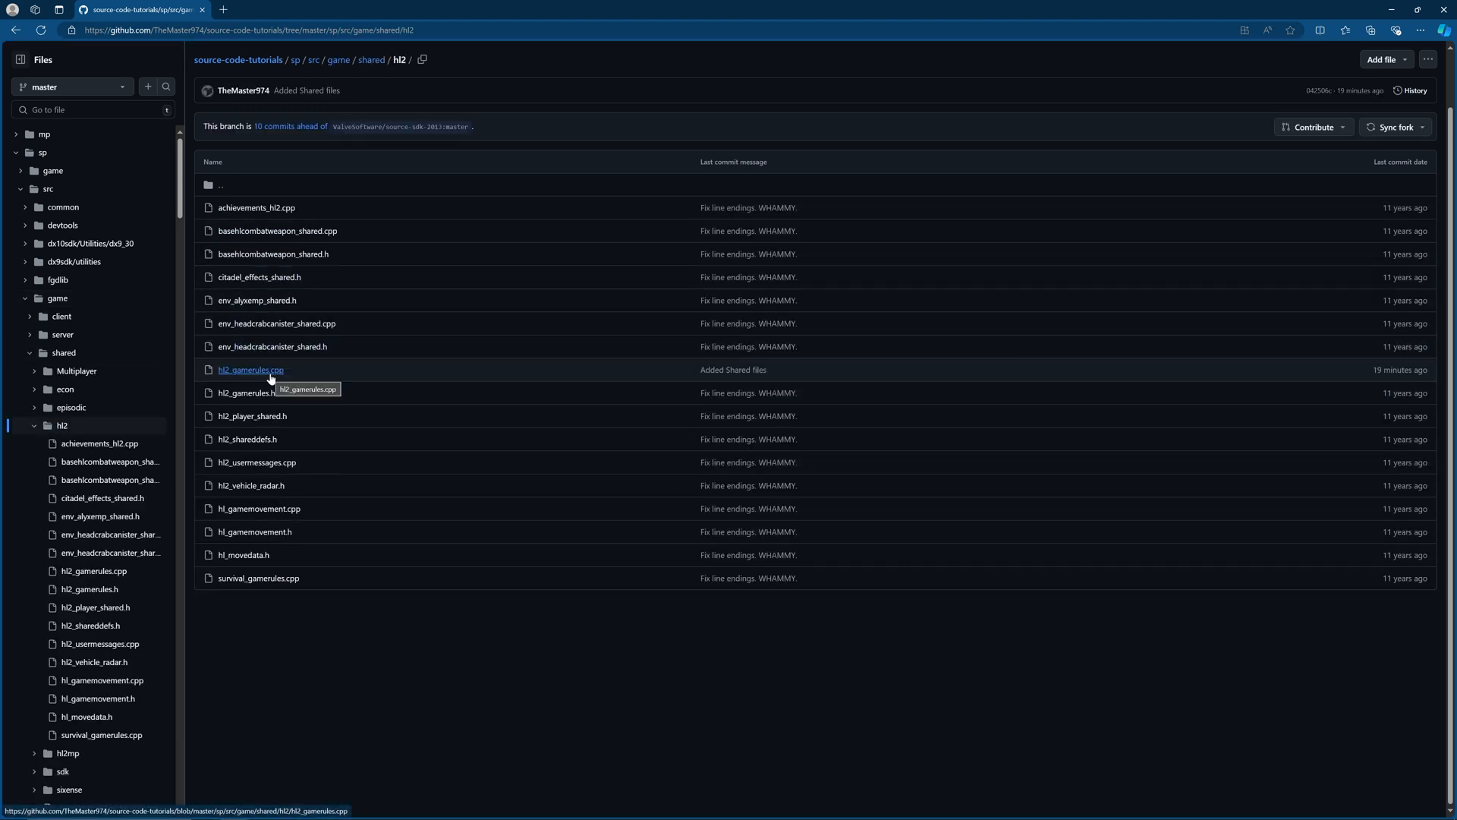
click(250, 369)
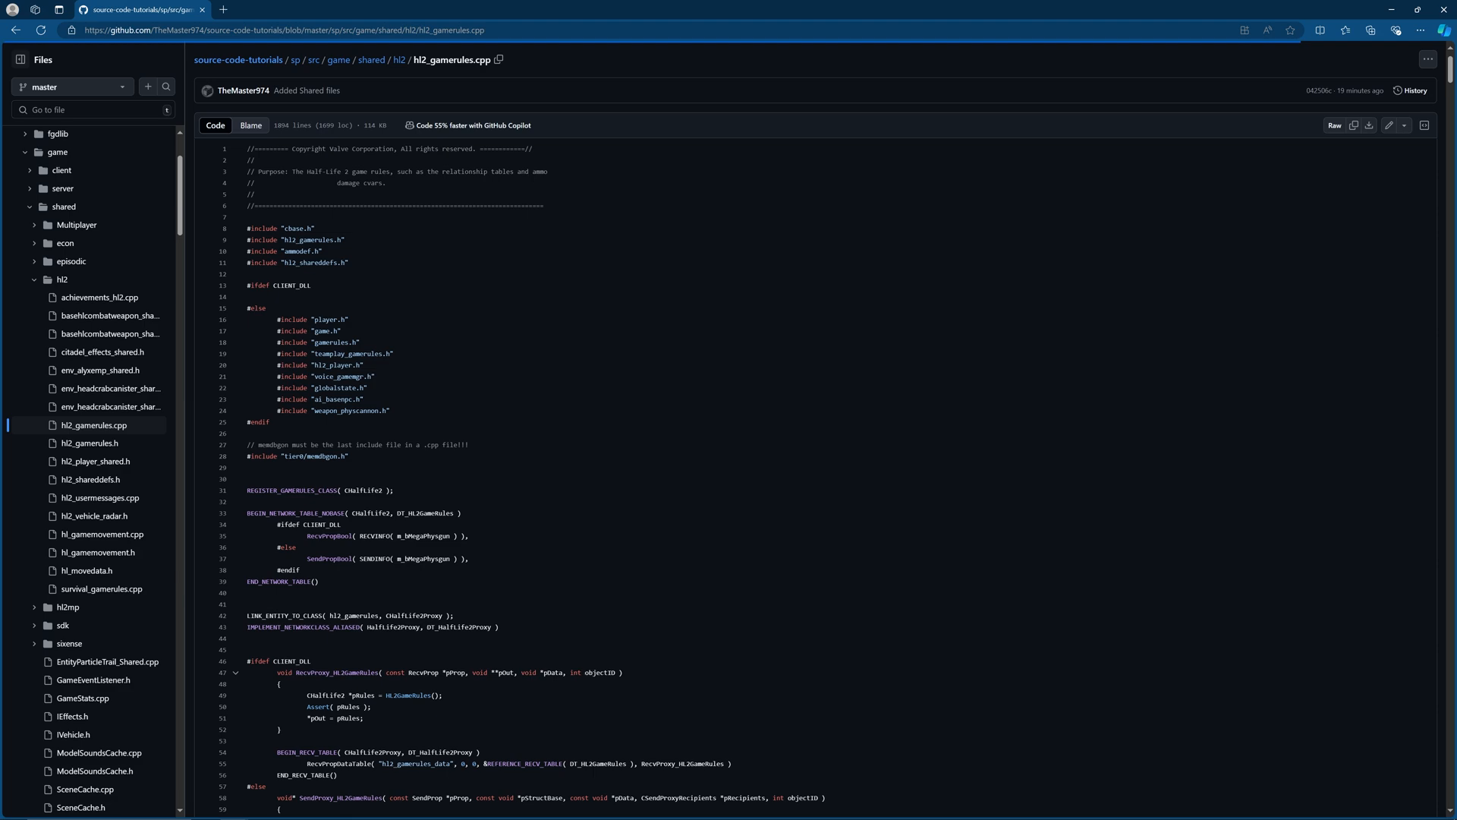
scroll(down, 3)
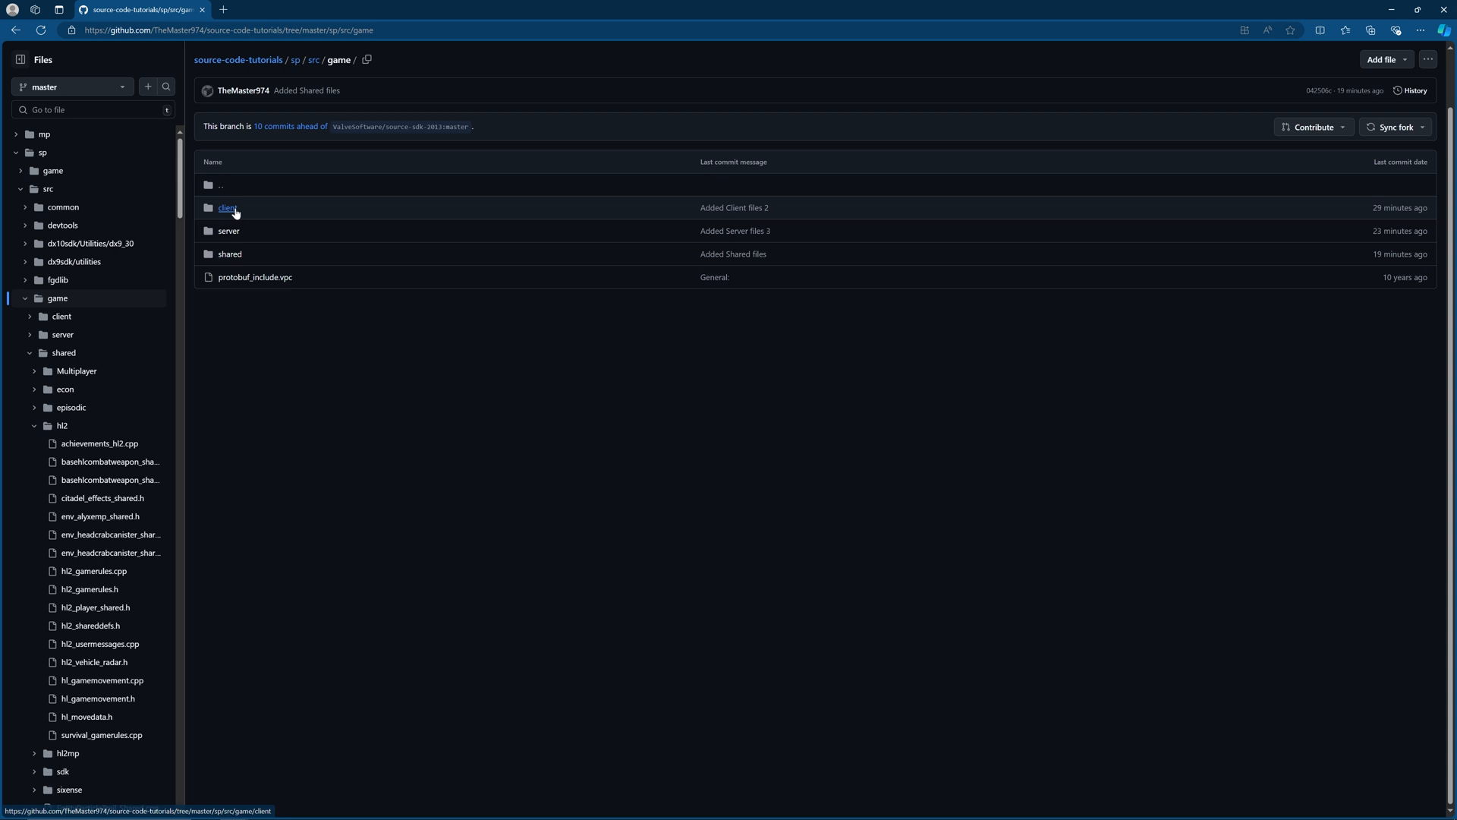
View worldlight.h in client/tutorials, then go back up to the client folder.
click(227, 207)
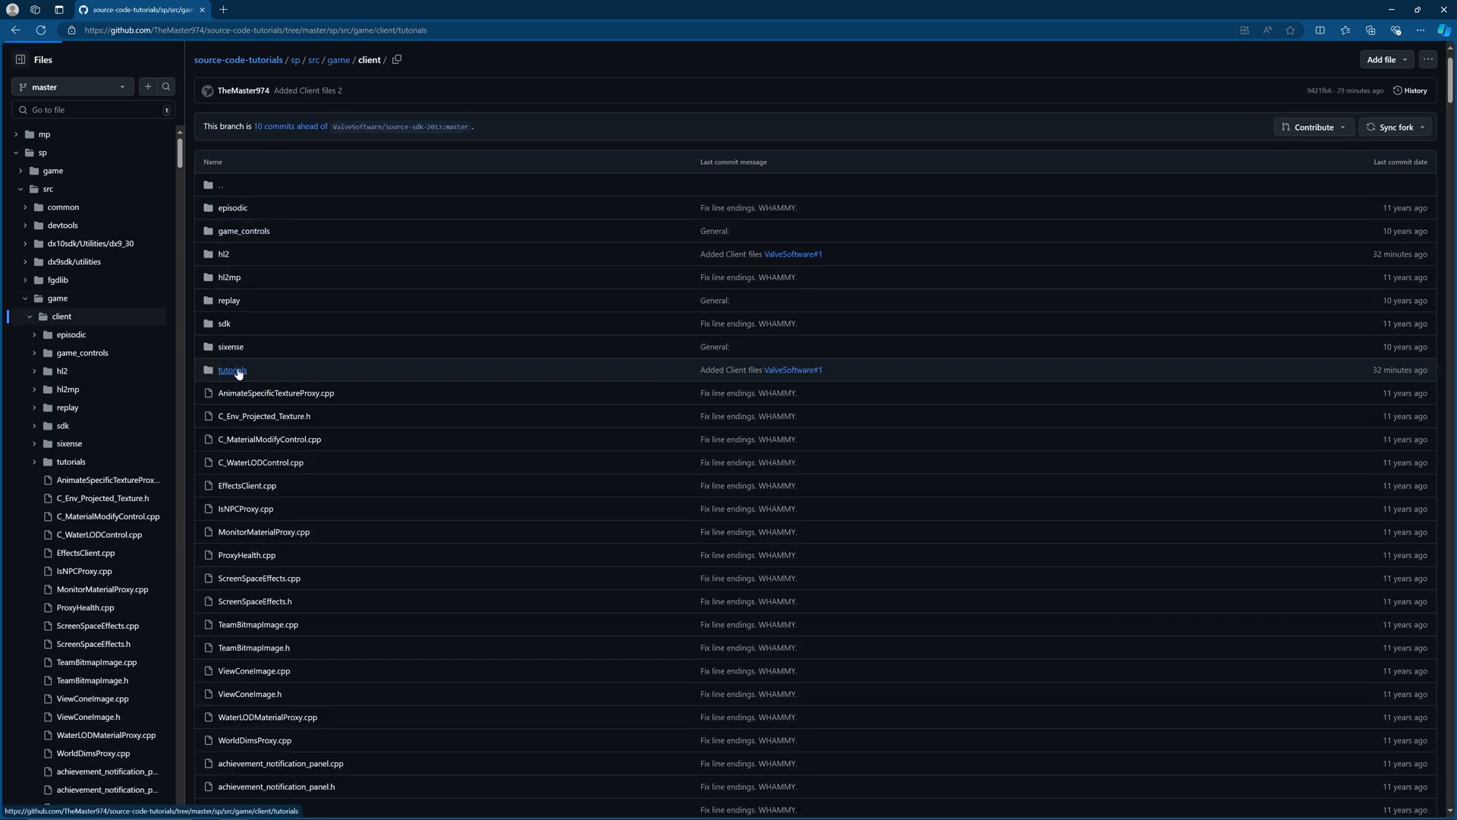
click(232, 369)
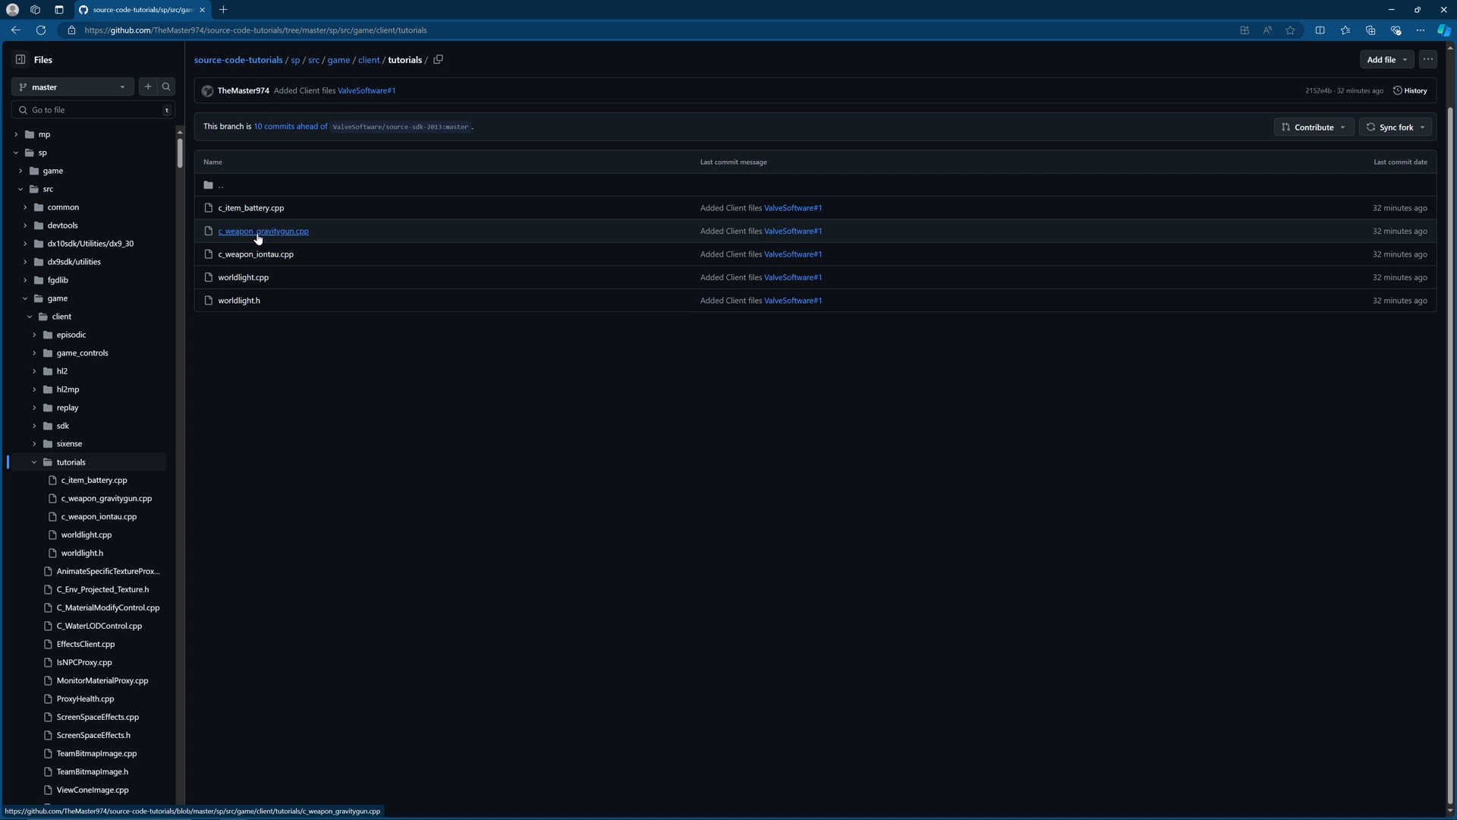
mouse_move(295, 173)
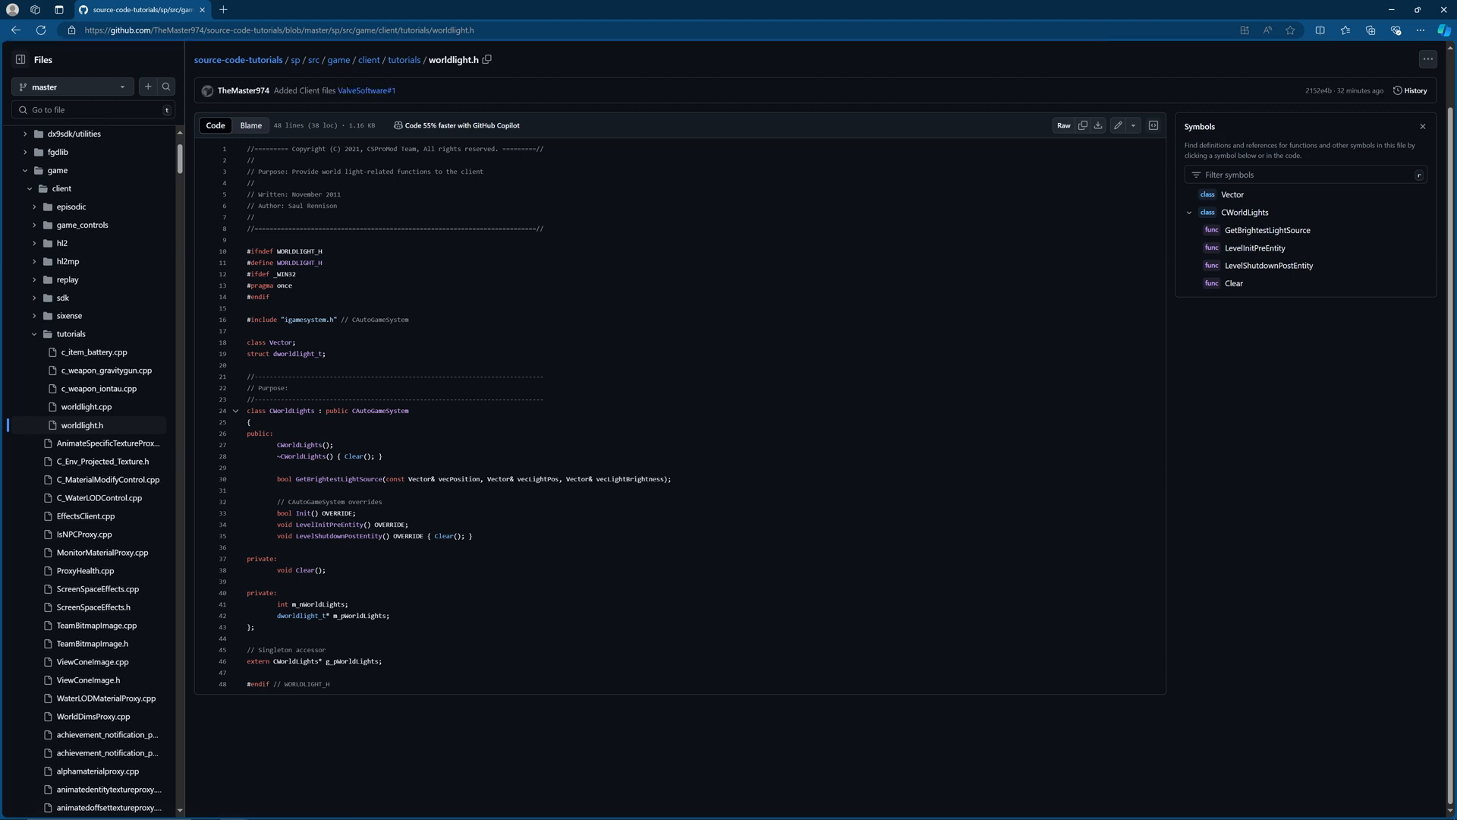
double_click(313, 206)
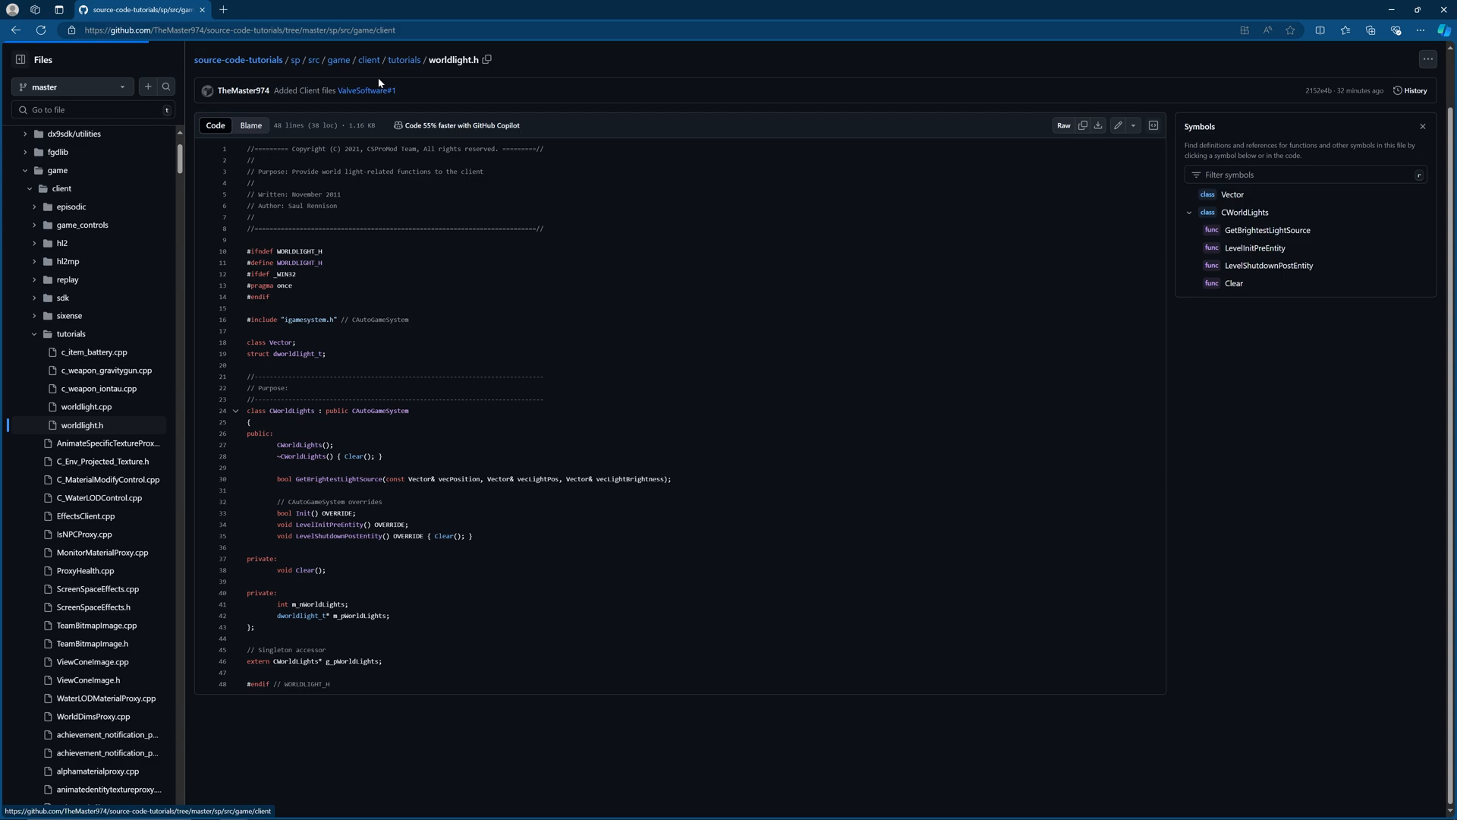
click(369, 59)
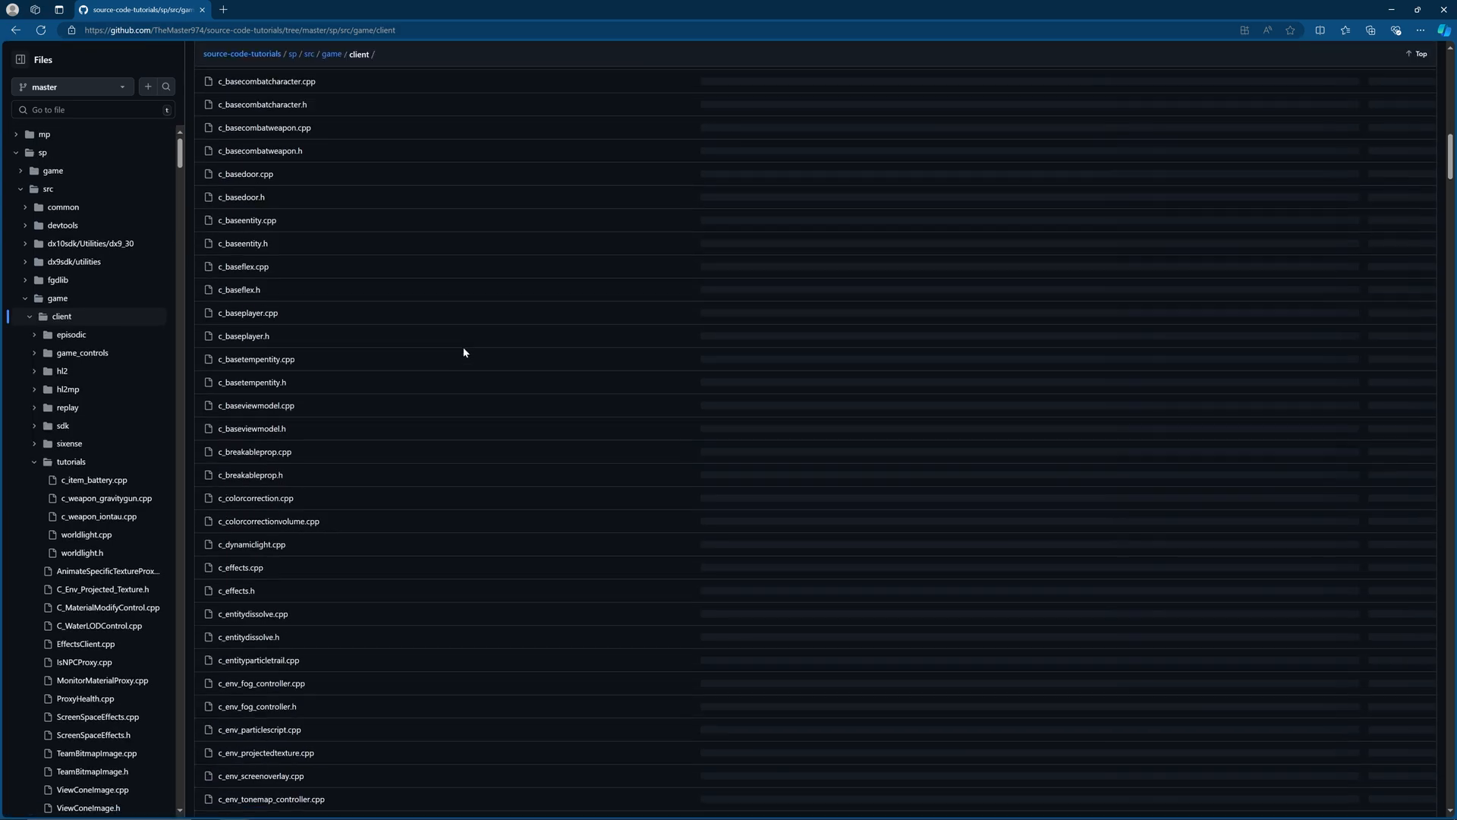
Scroll client_base.vpc to its tutorials file block, then return to the game folder.
scroll(down, 3)
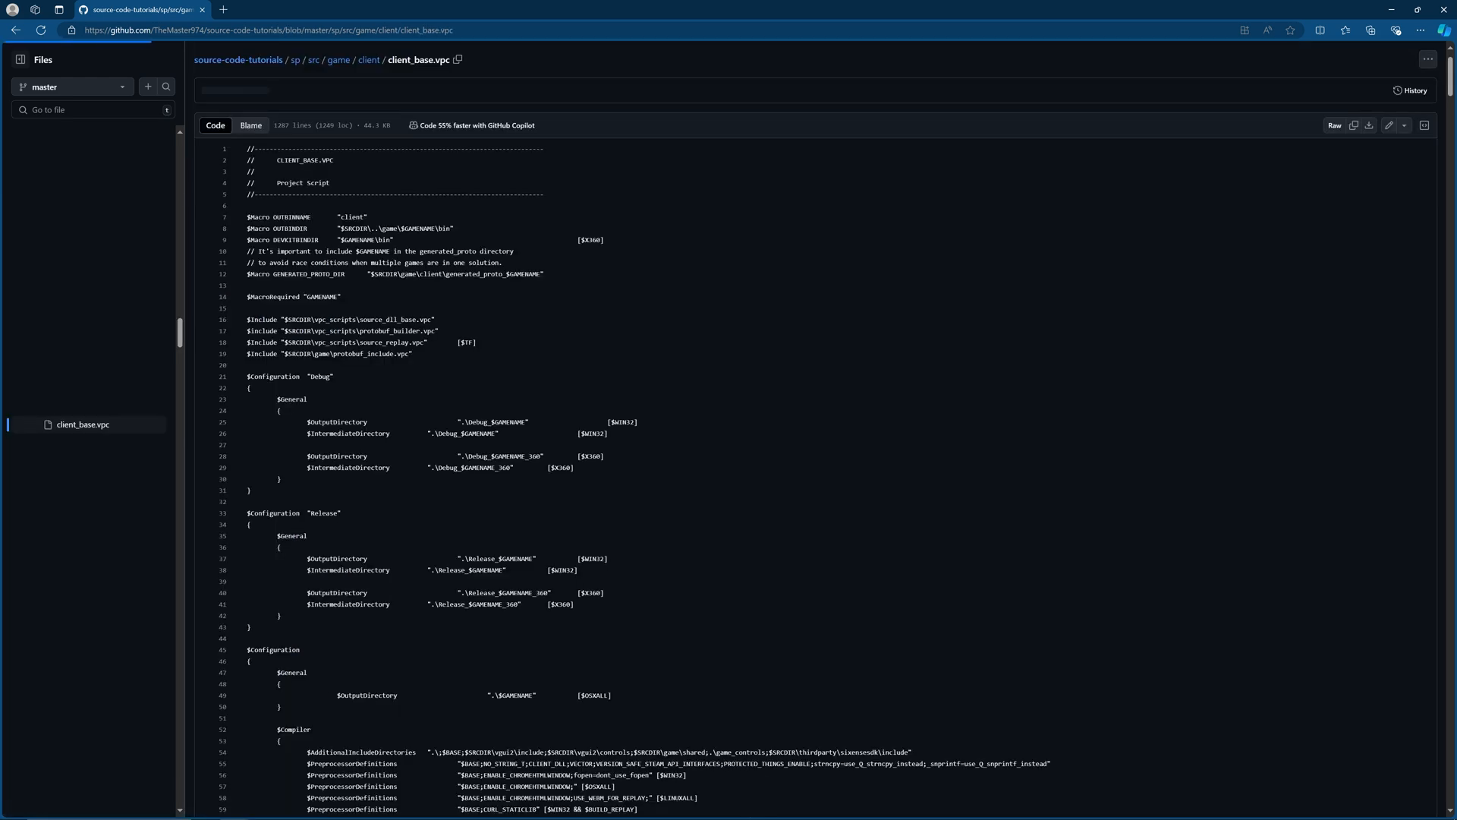
scroll(down, 3)
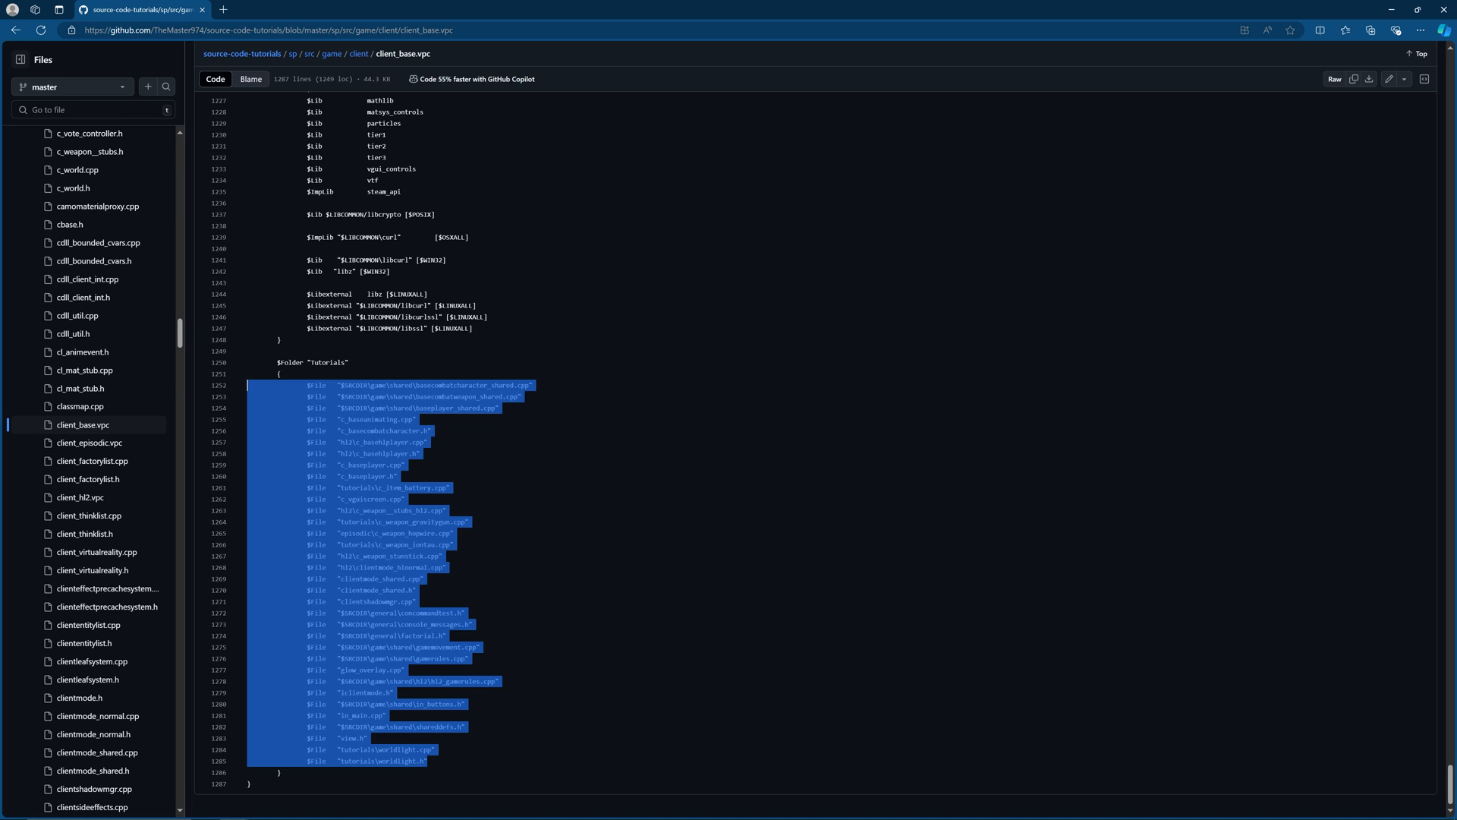
click(451, 487)
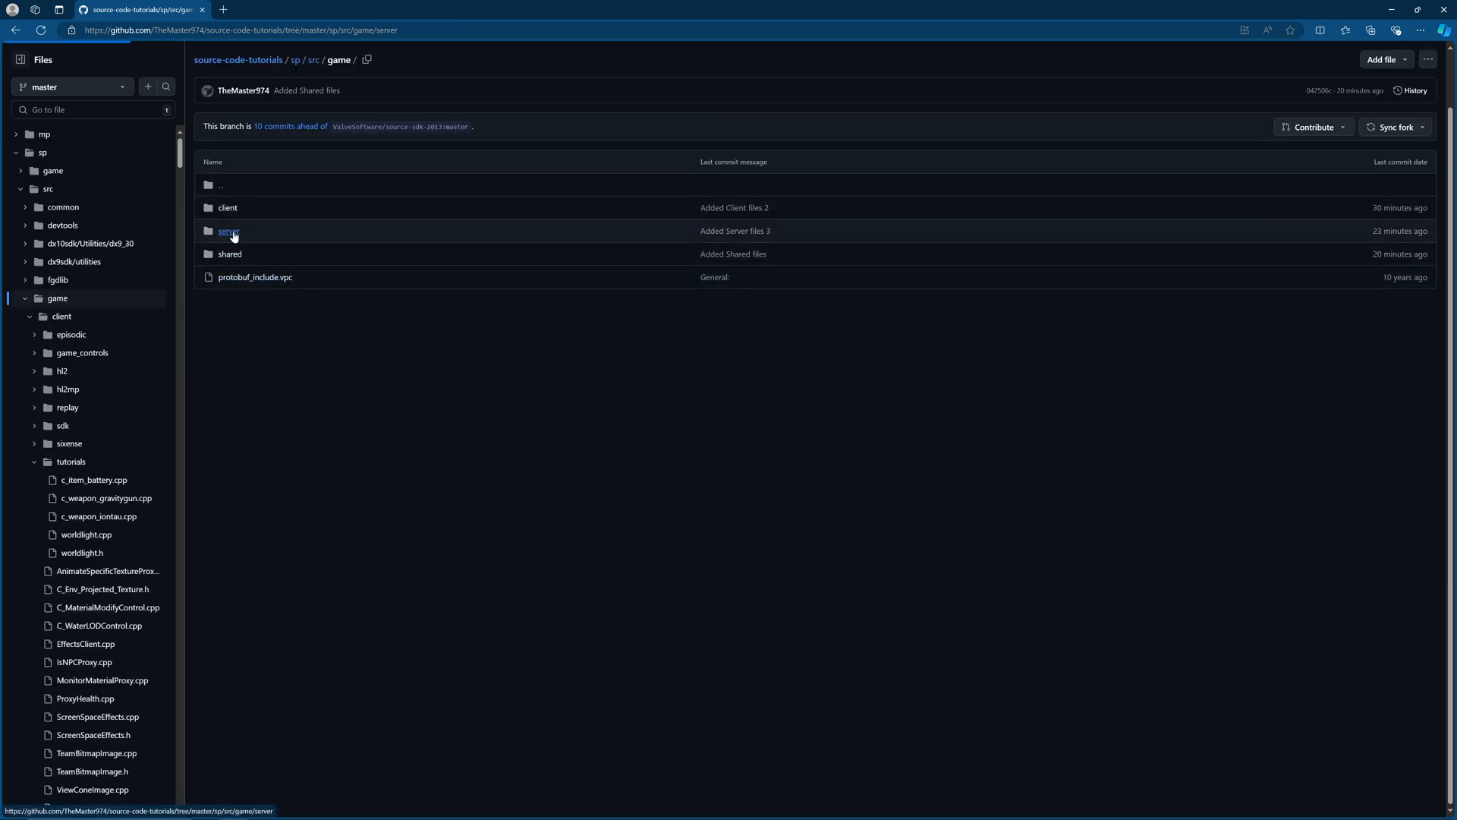
Open server_base.vpc from the server folder, read its file entries, and return to server.
click(227, 231)
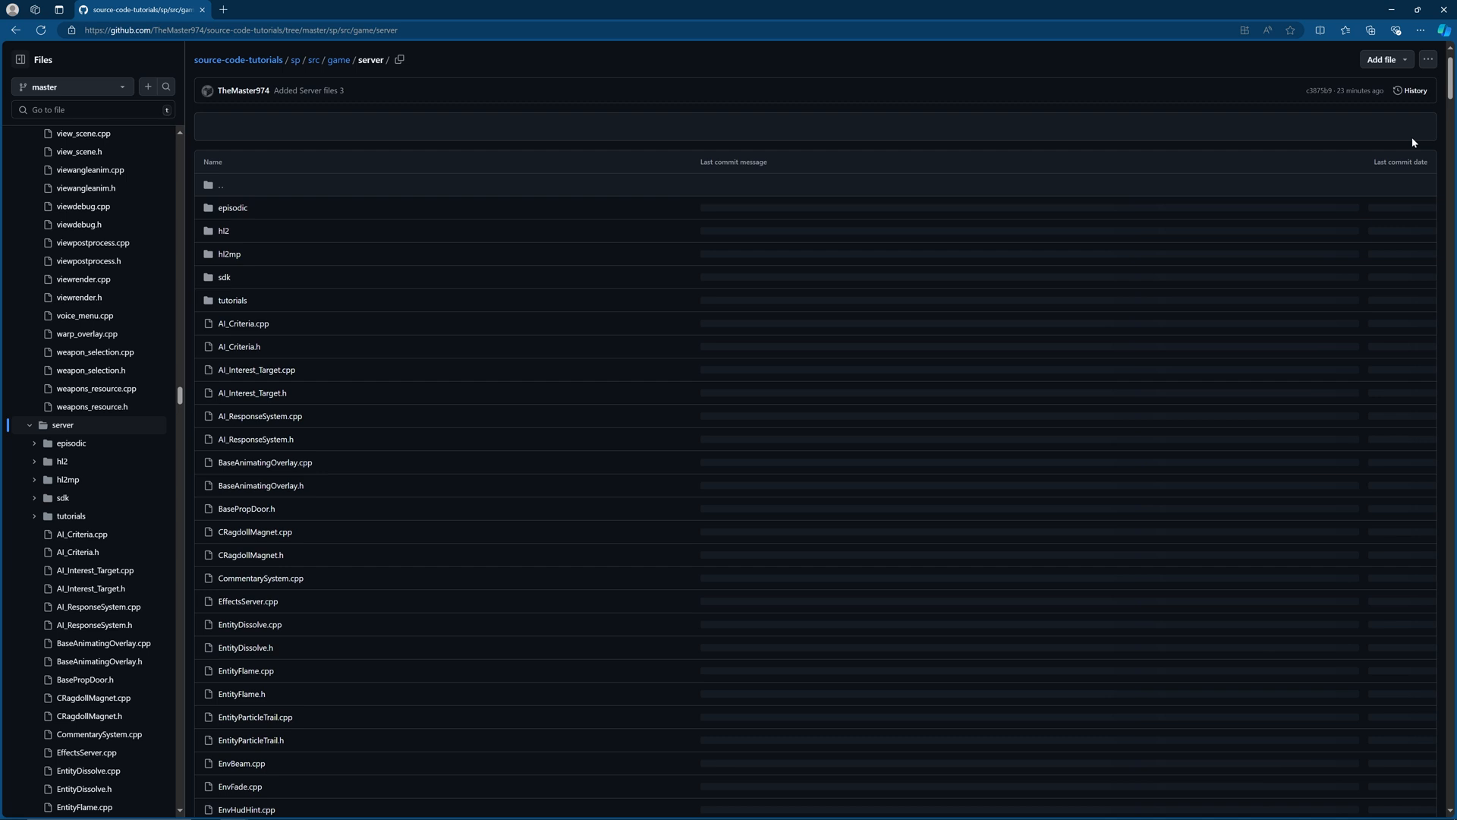
scroll(down, 3)
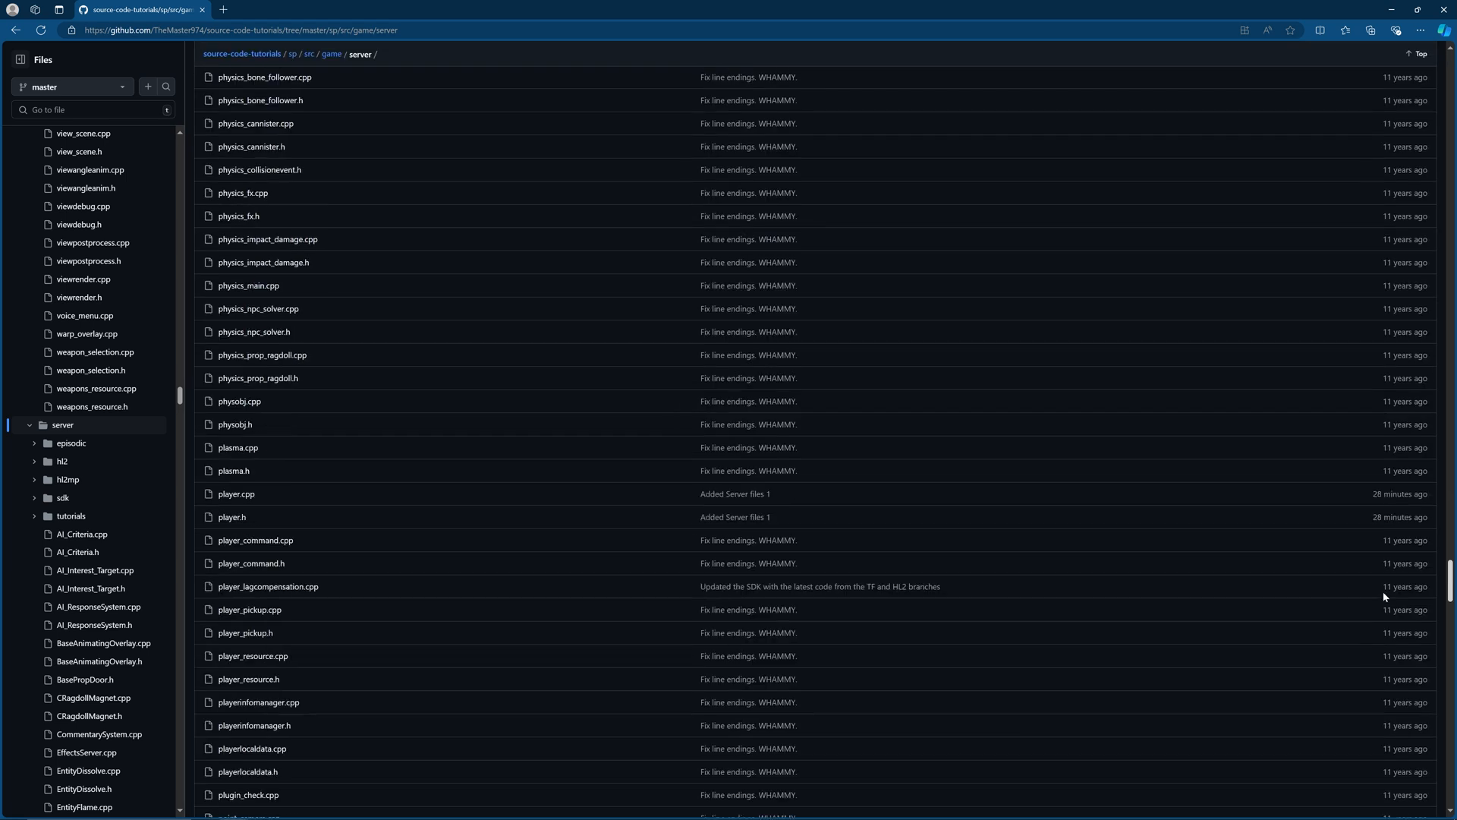
scroll(down, 3)
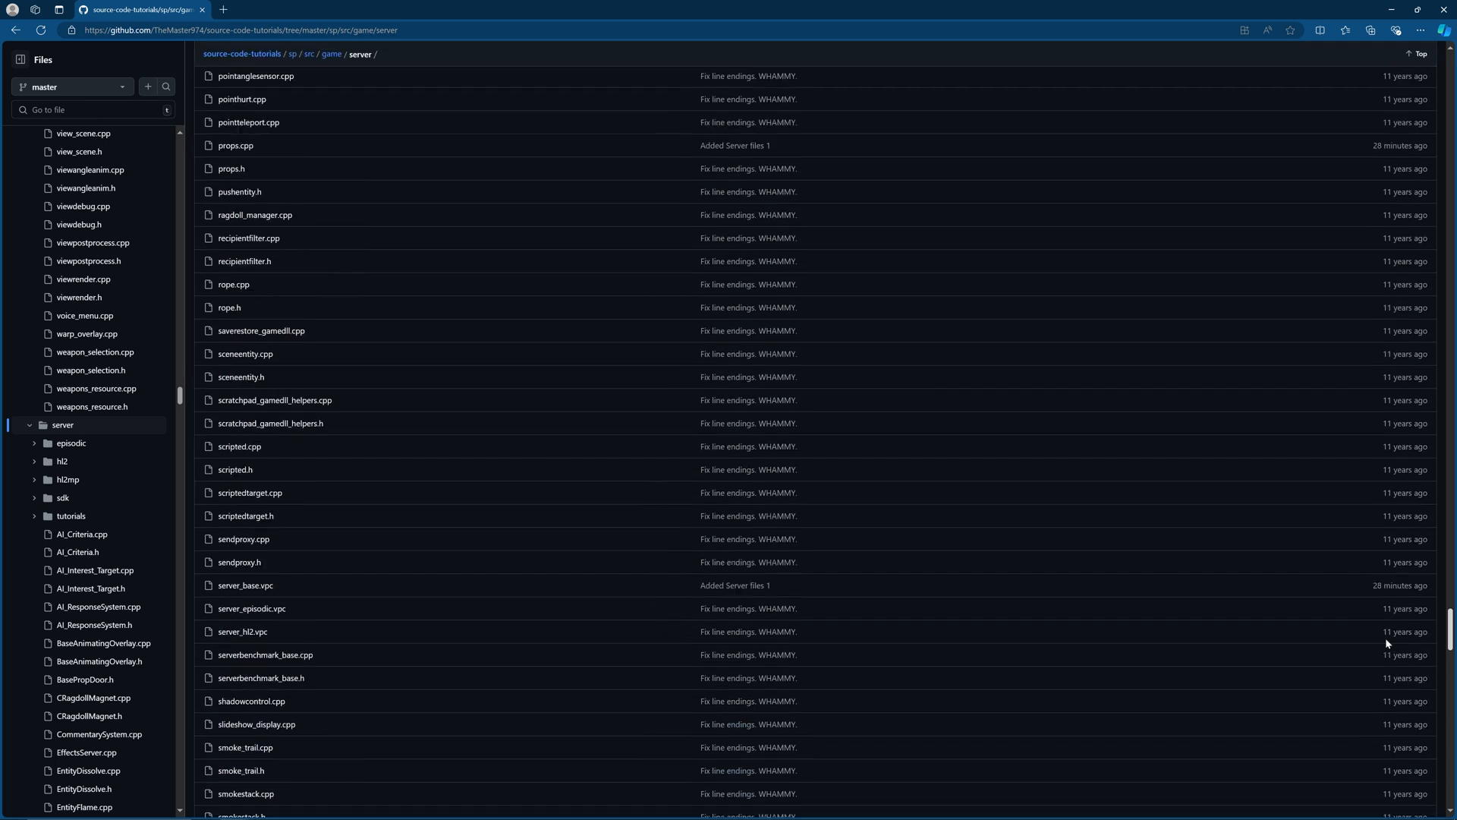
scroll(down, 3)
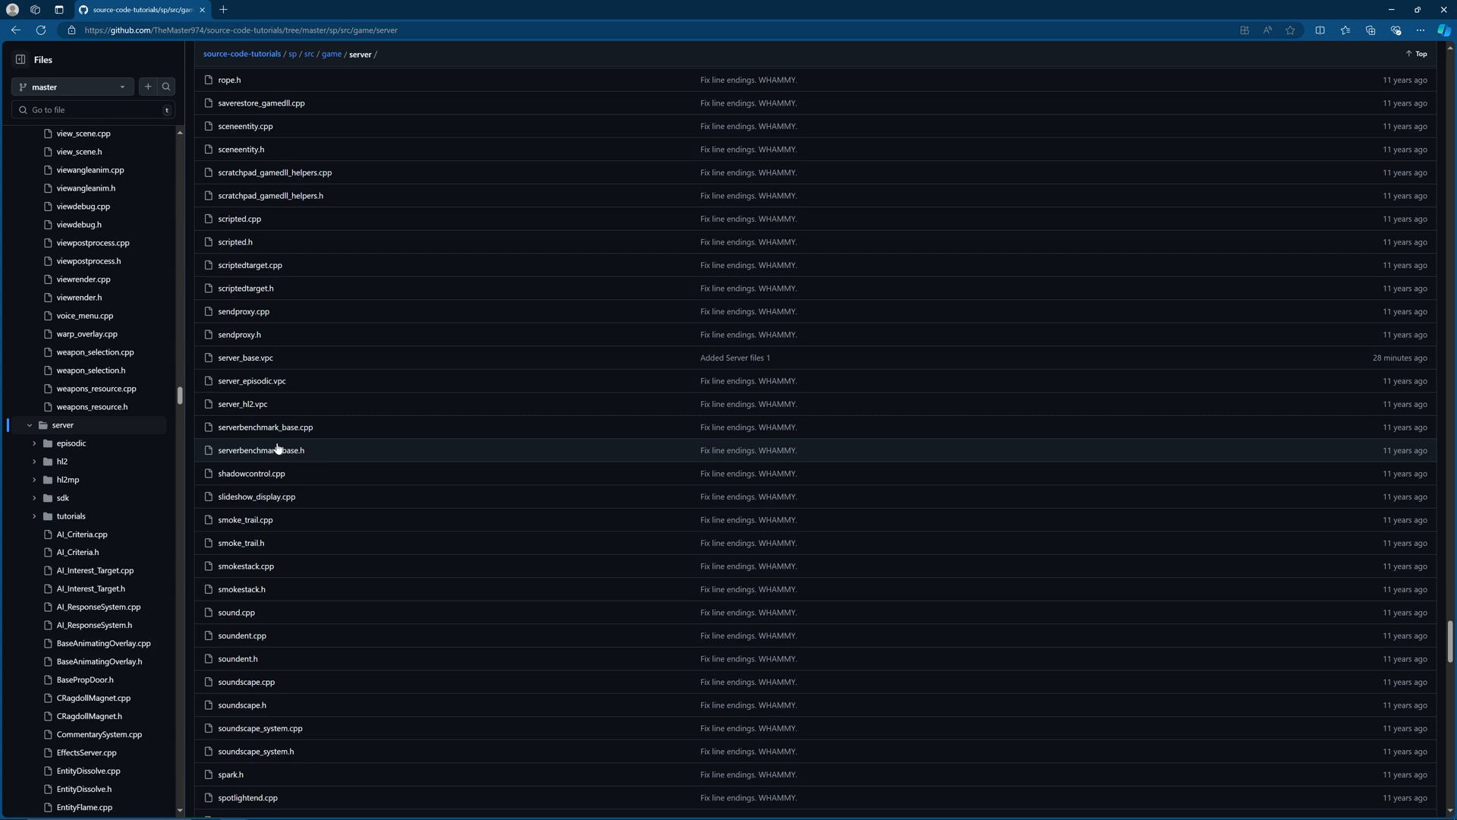
click(245, 357)
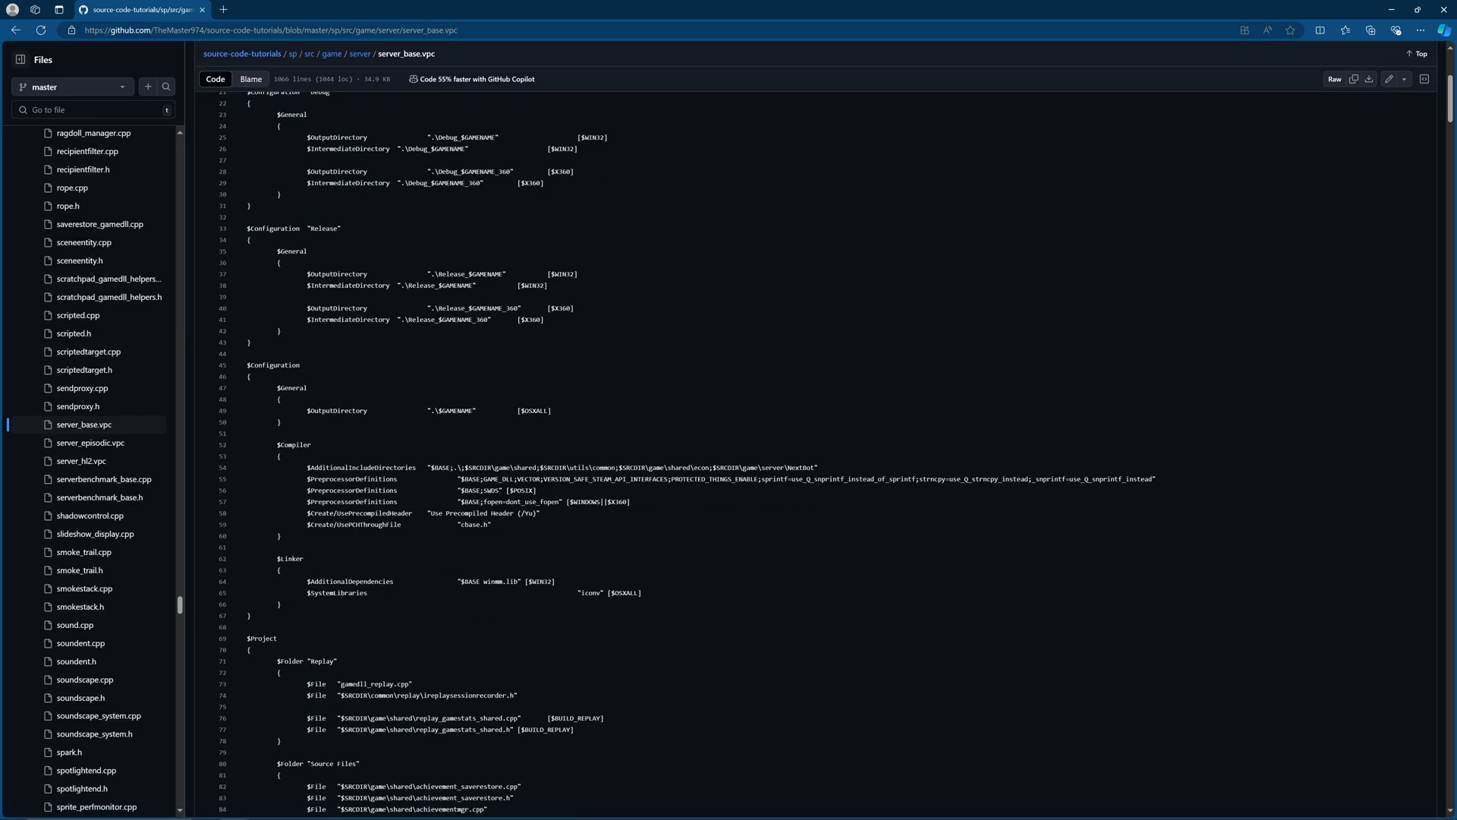
scroll(down, 3)
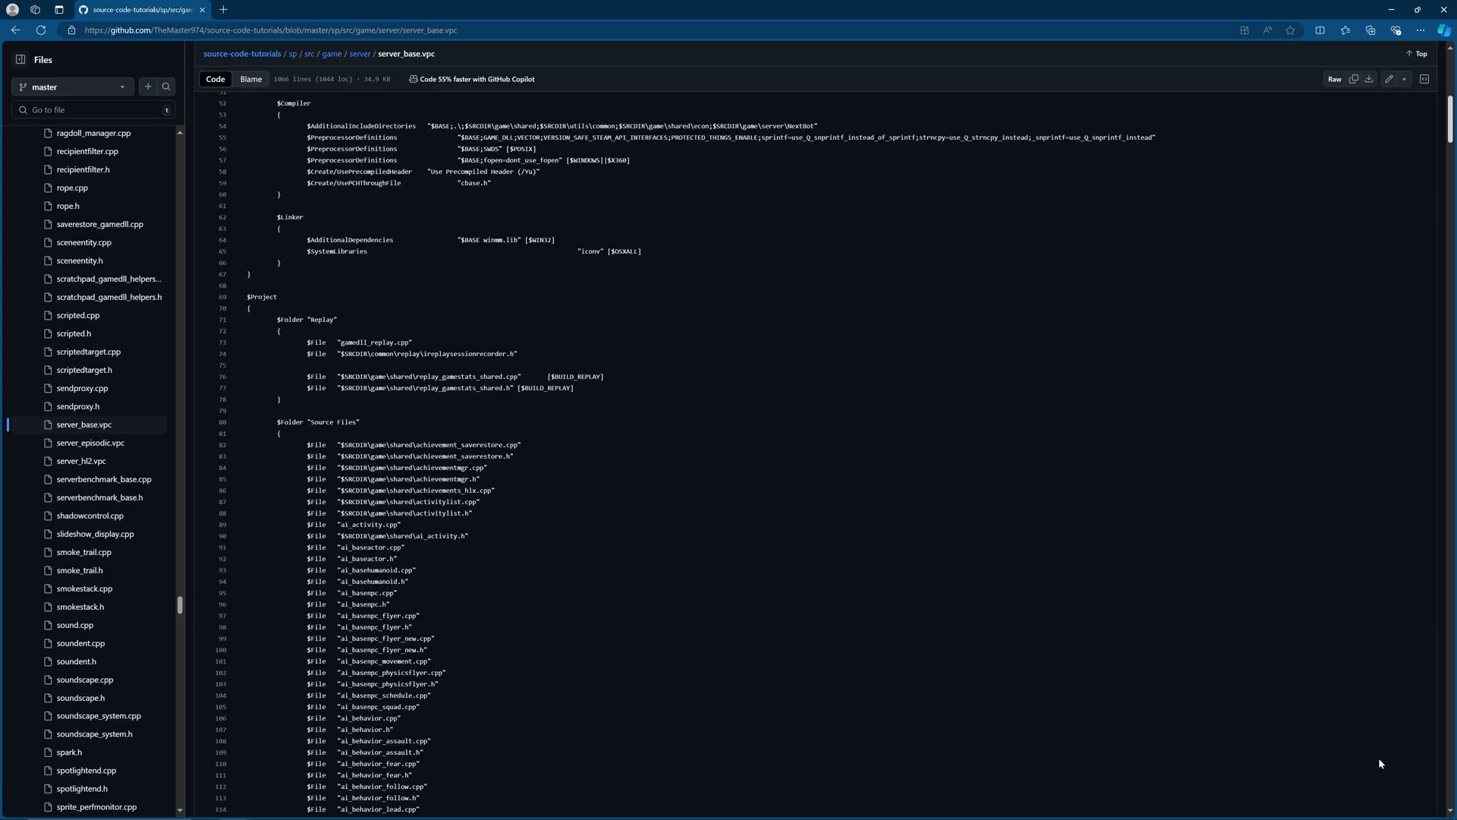
scroll(down, 3)
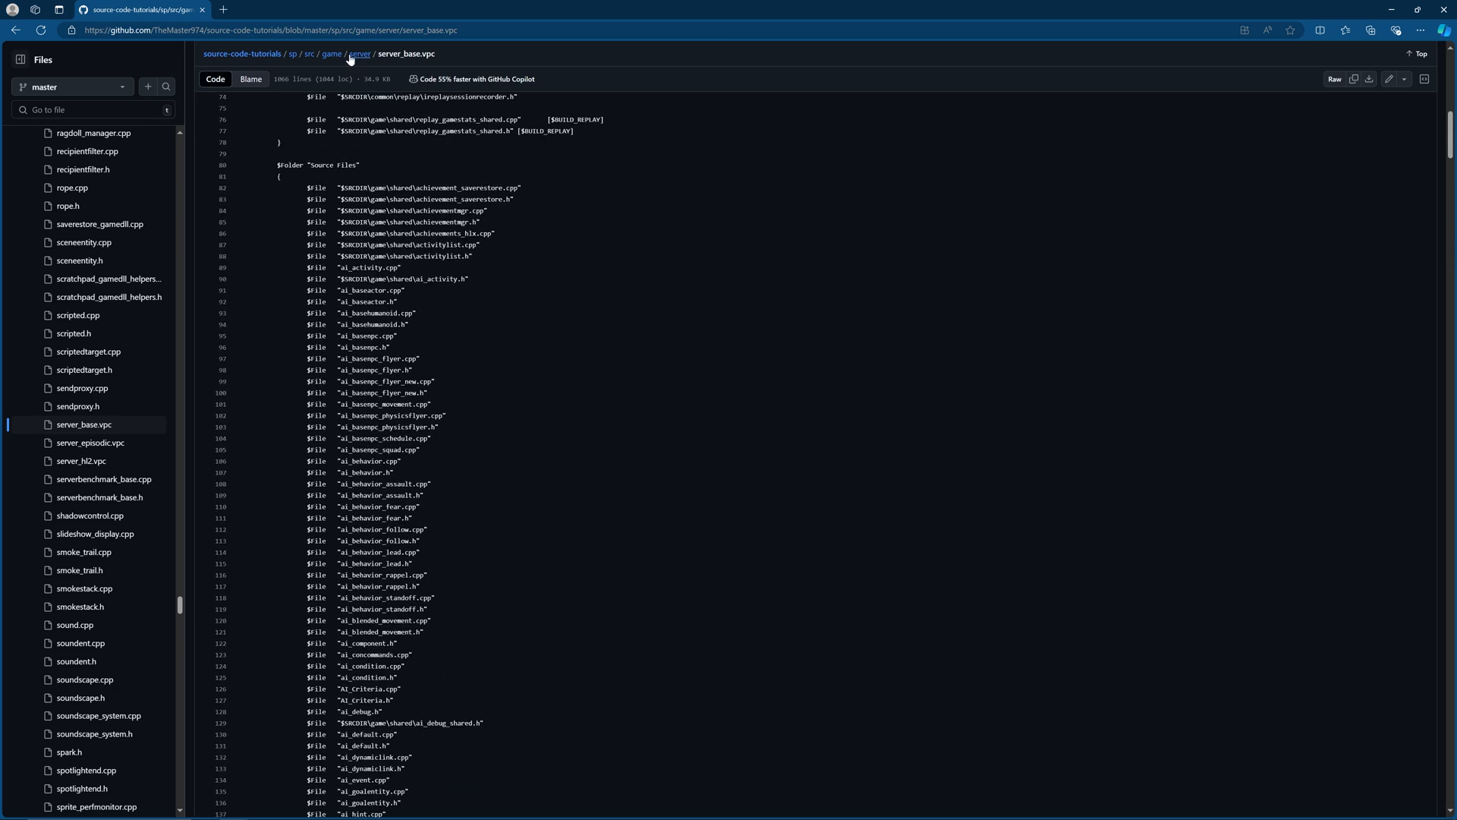
click(360, 54)
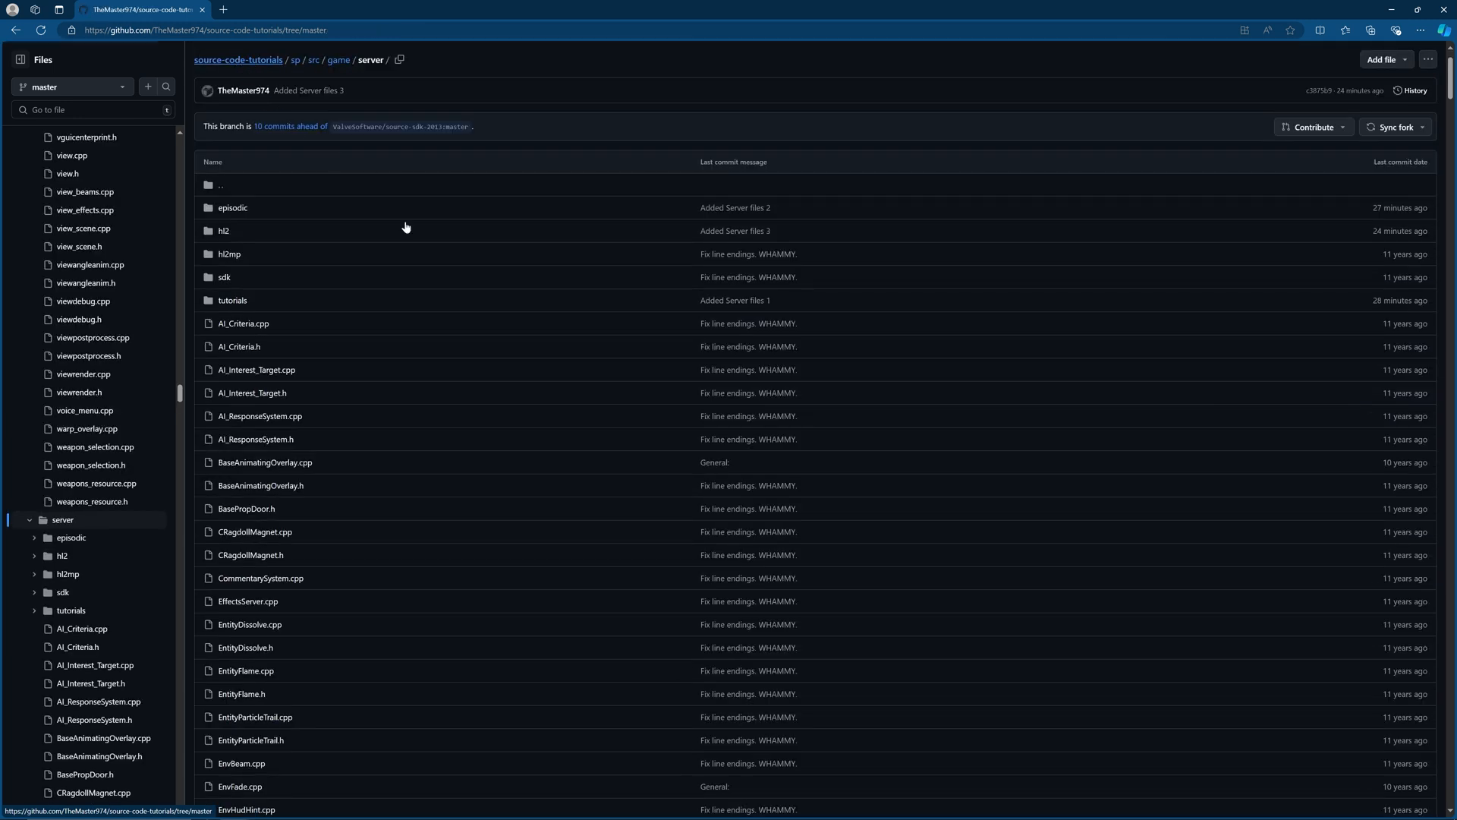
Open the source-code-tutorials home page and highlight 'Multiplayer' in its README.
click(237, 59)
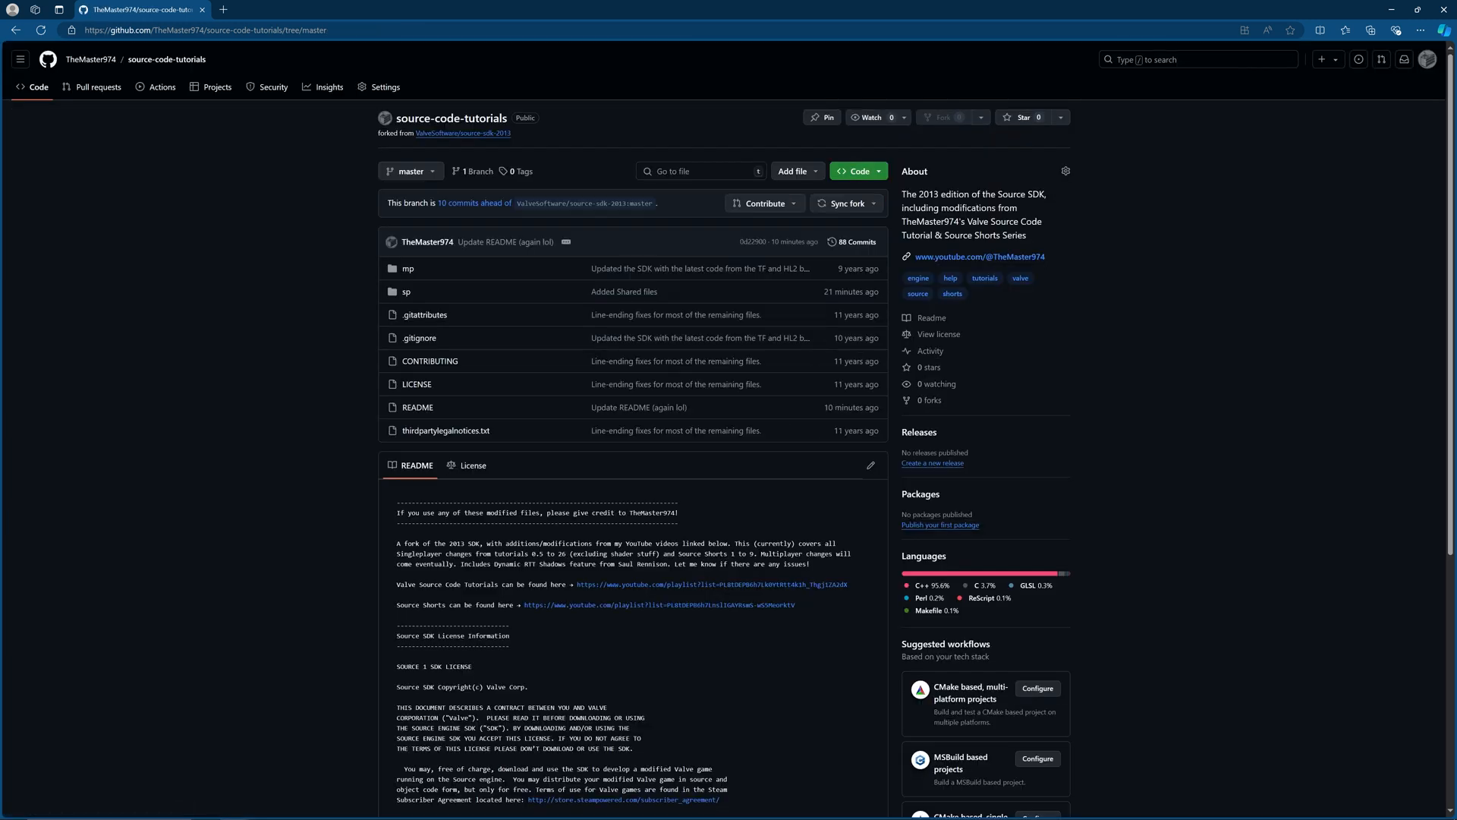
double_click(592, 555)
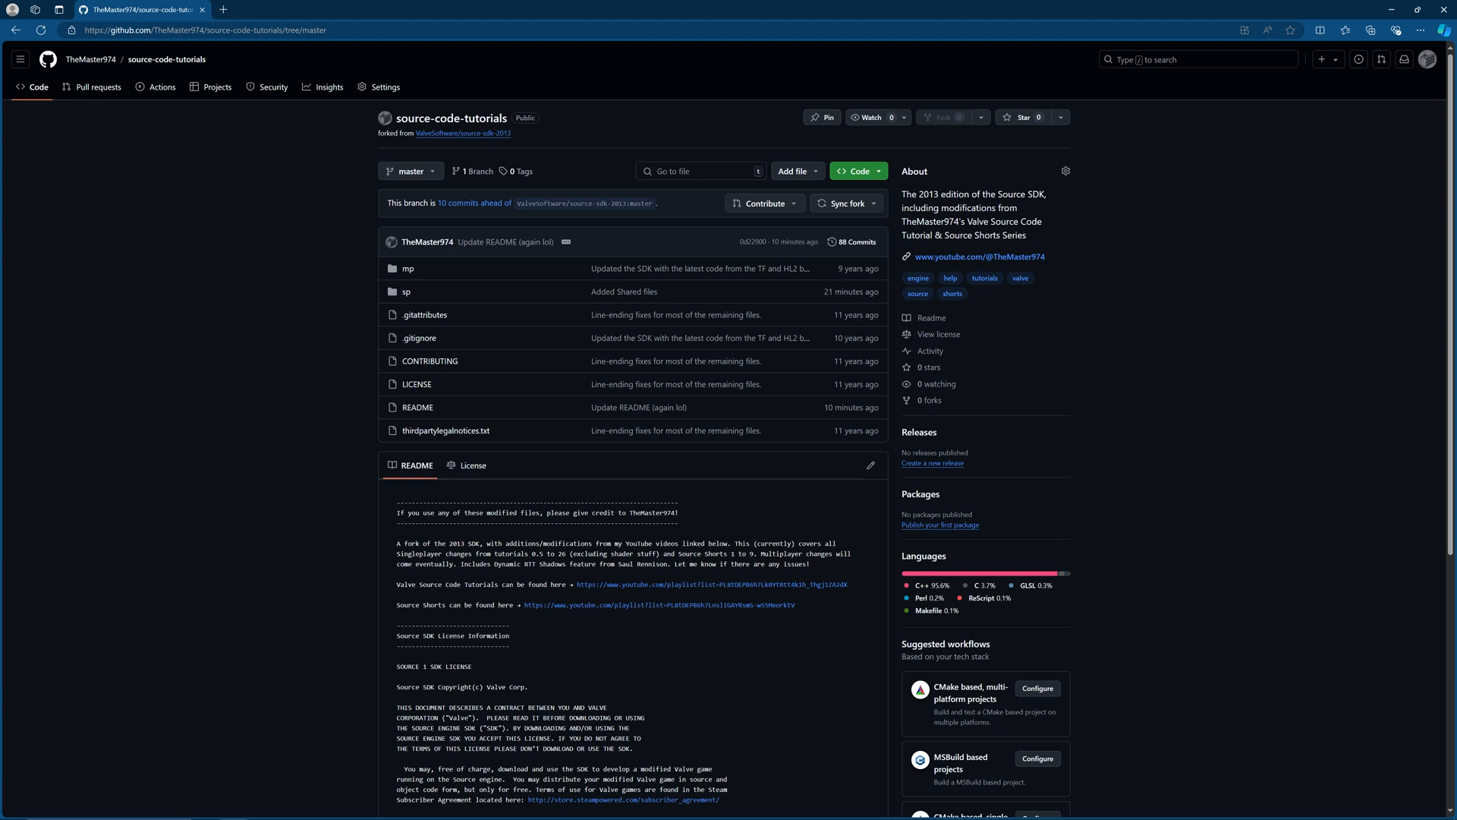
double_click(777, 553)
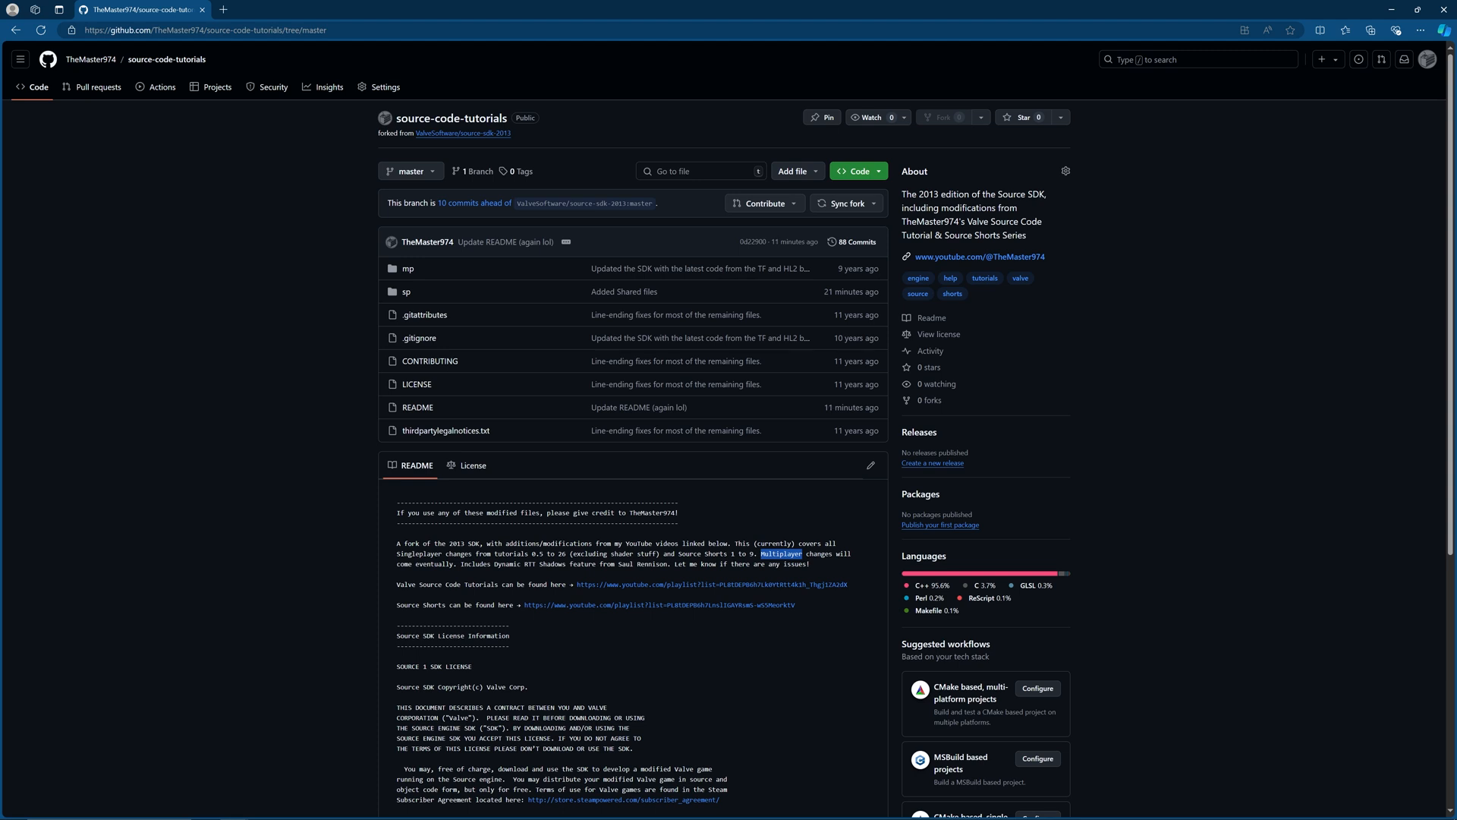
mouse_move(728, 561)
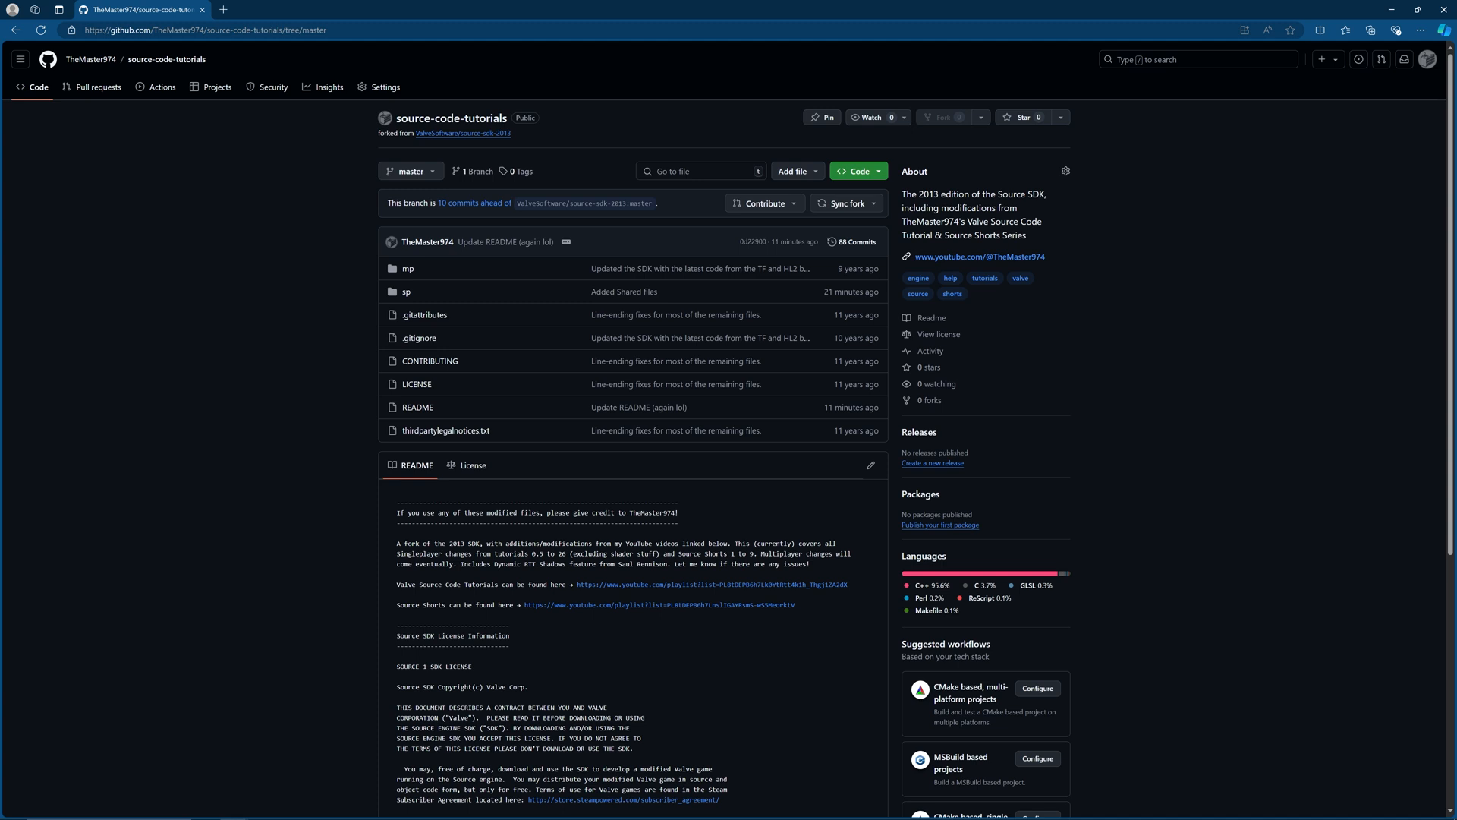
mouse_move(894, 128)
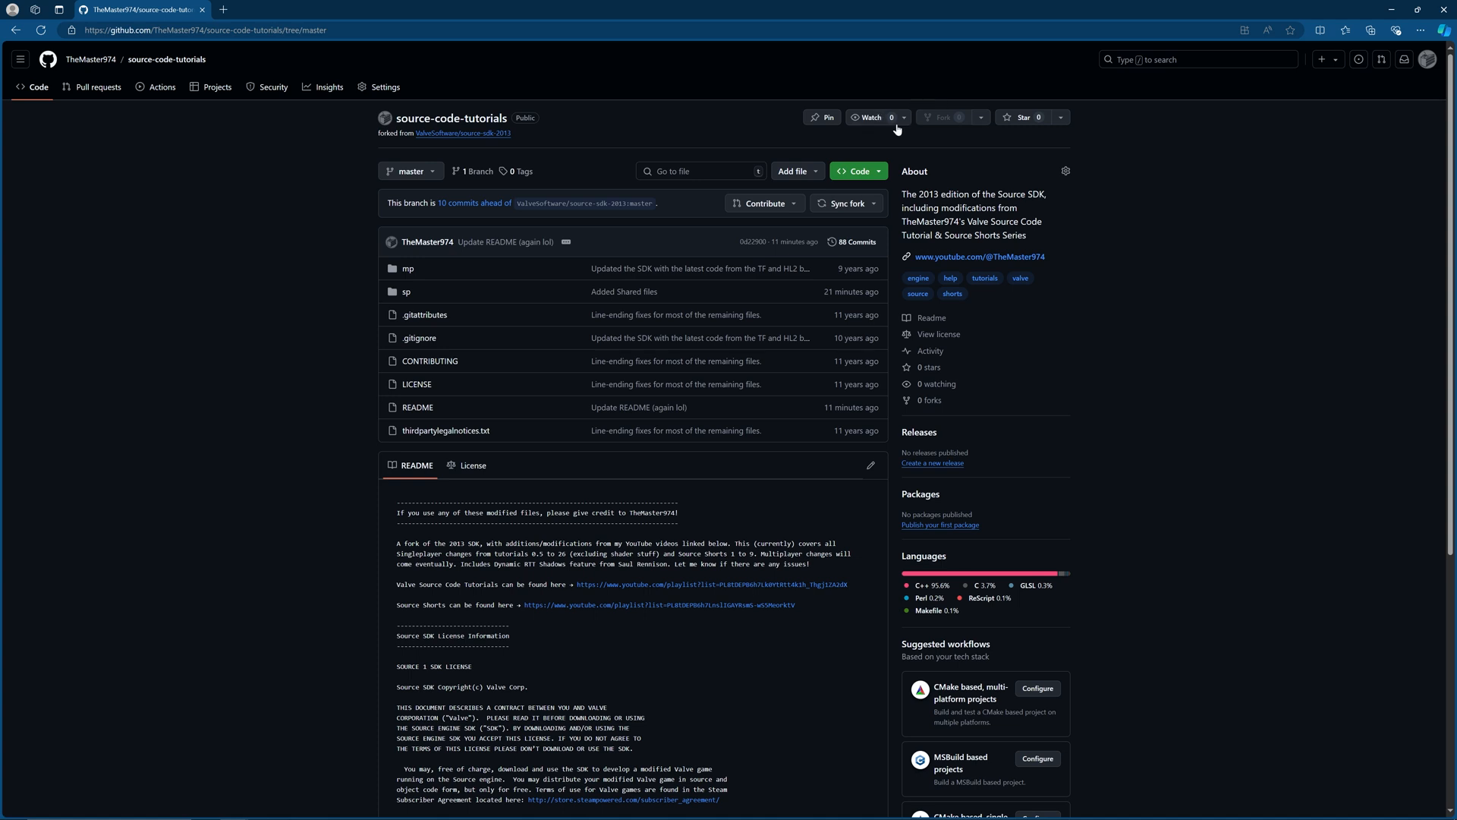
mouse_move(340, 291)
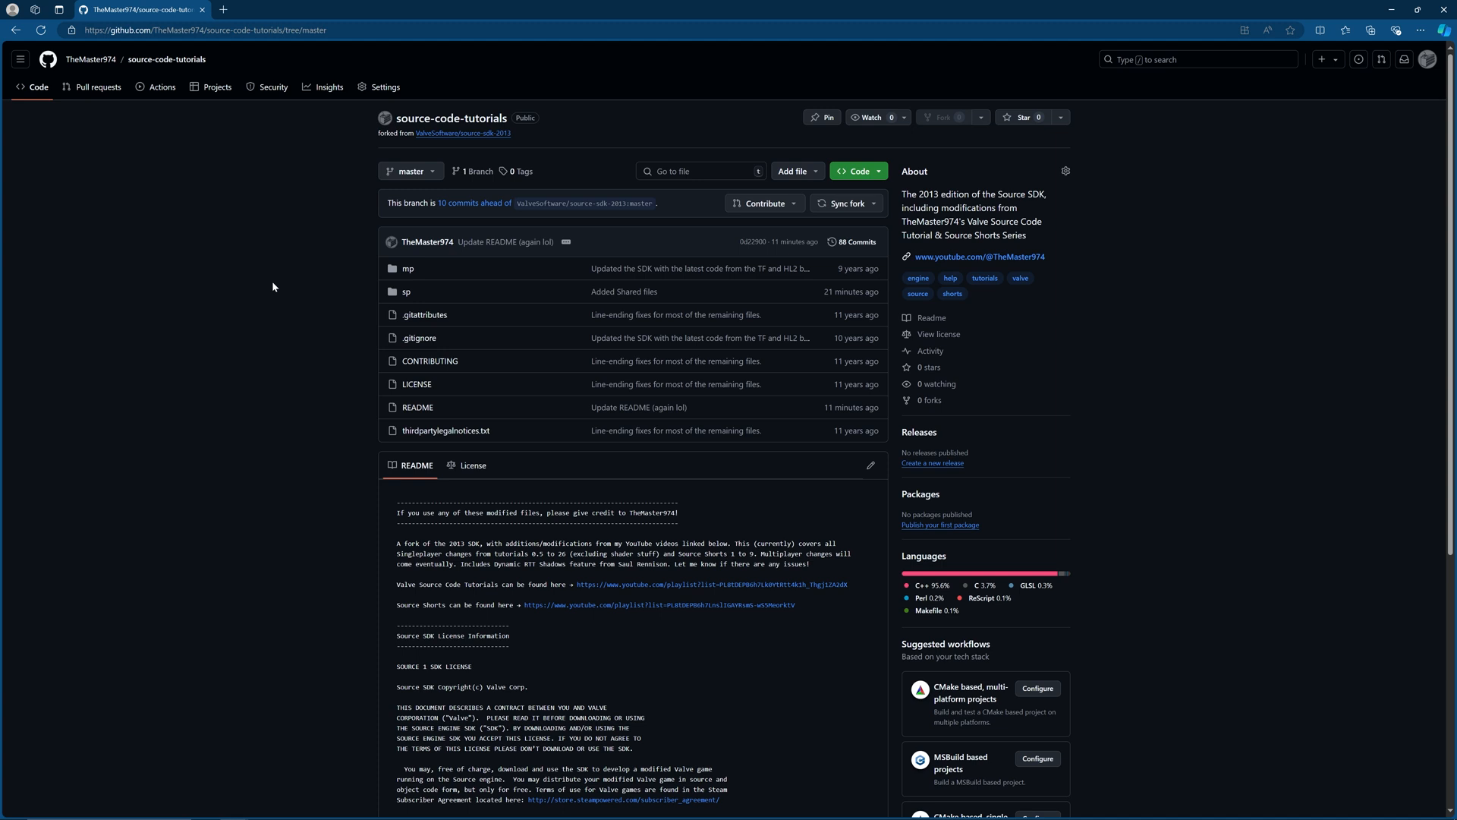
mouse_move(274, 286)
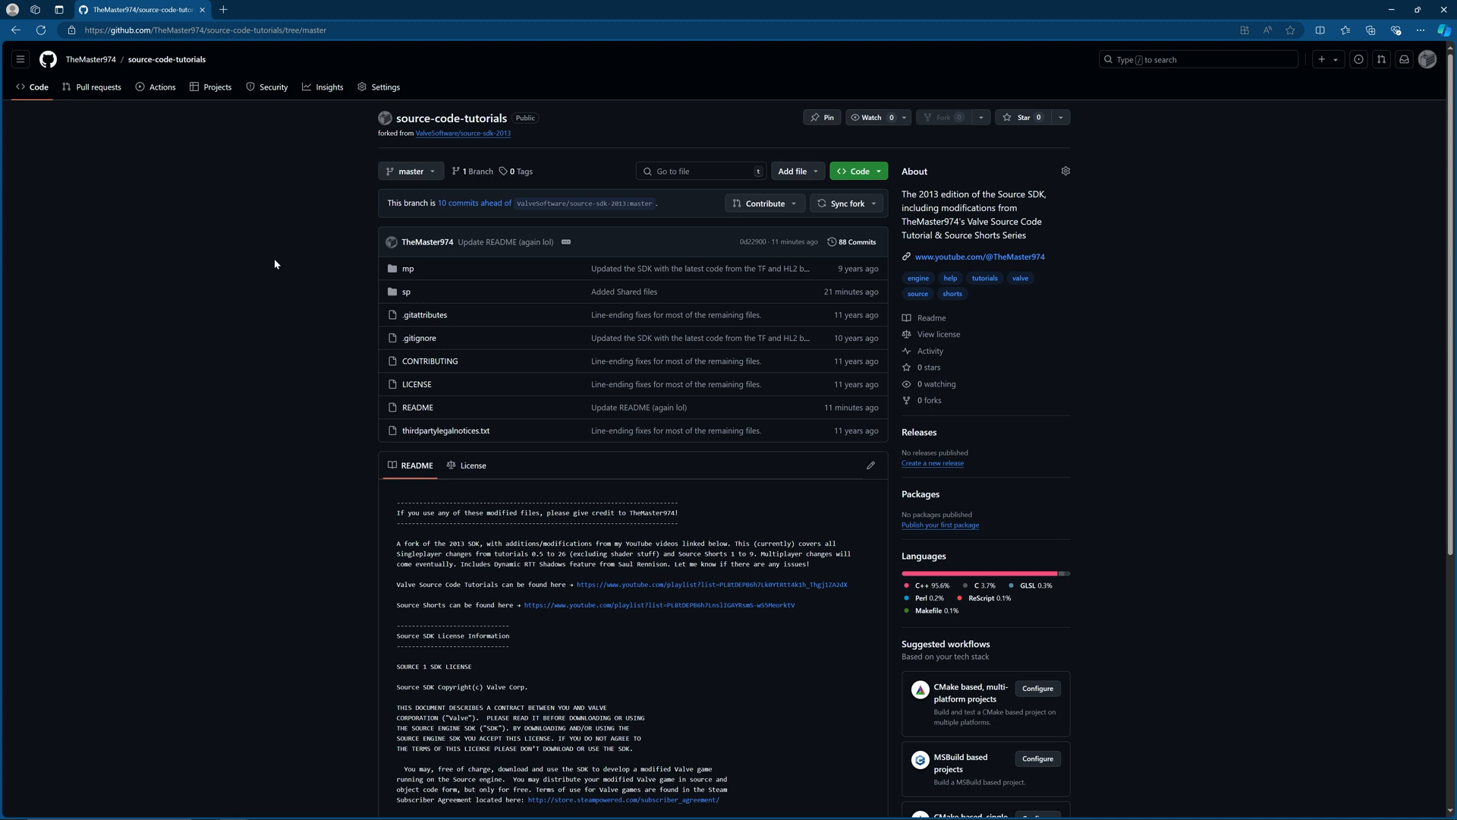